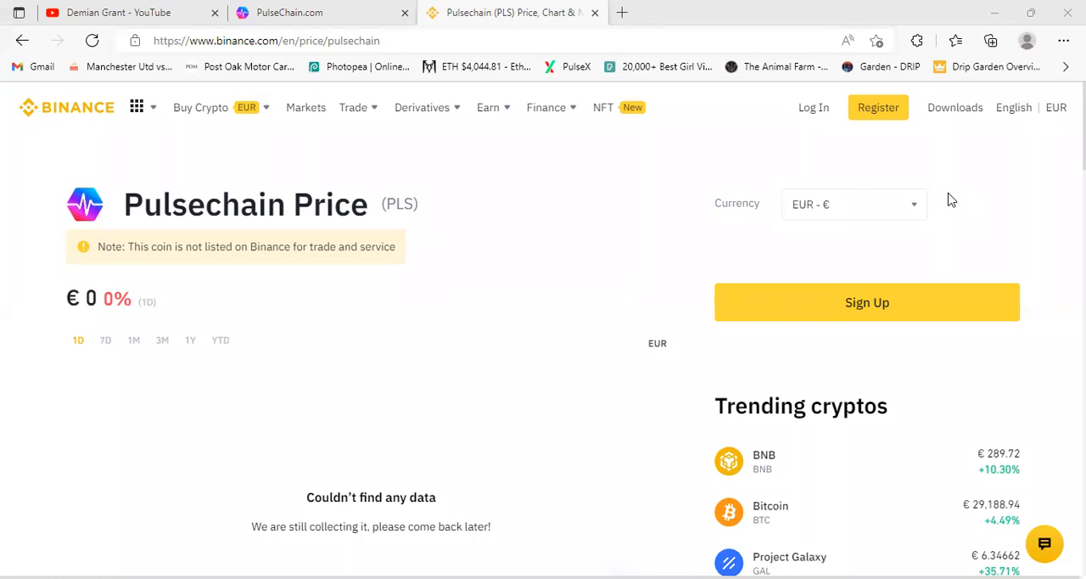
mouse_move(978, 372)
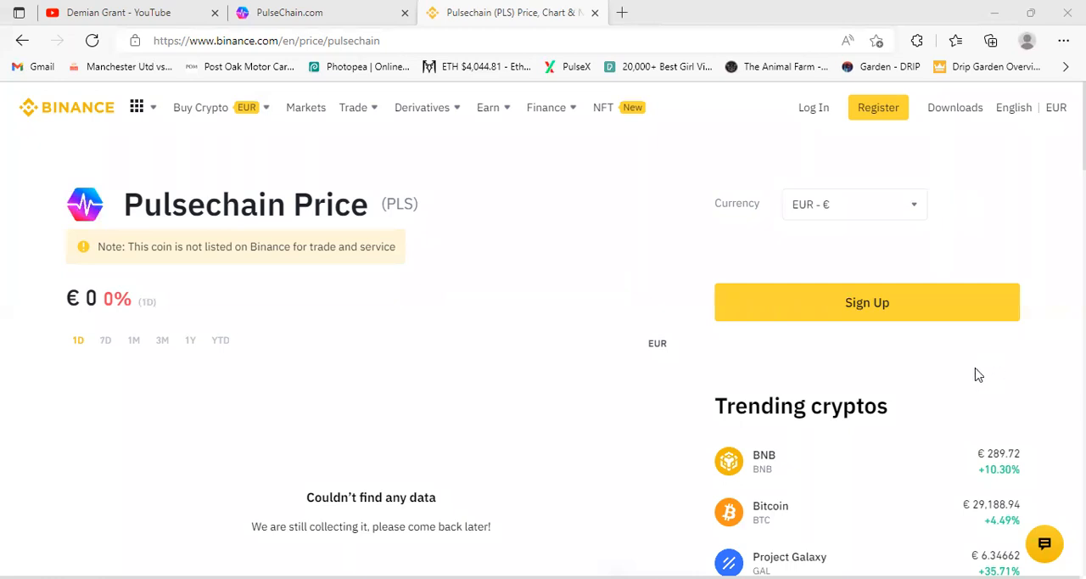
mouse_move(260, 307)
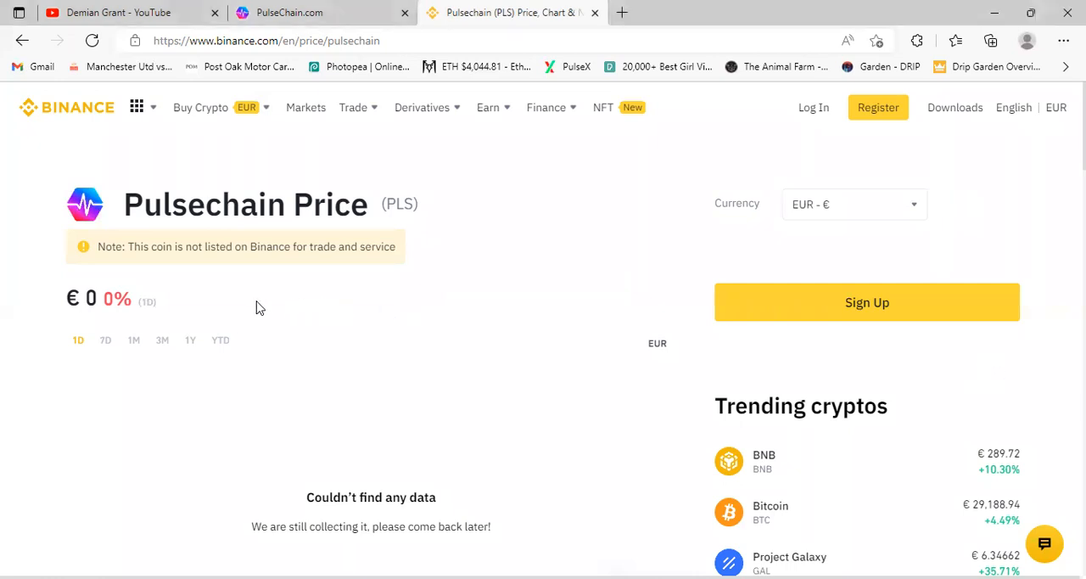
mouse_move(257, 311)
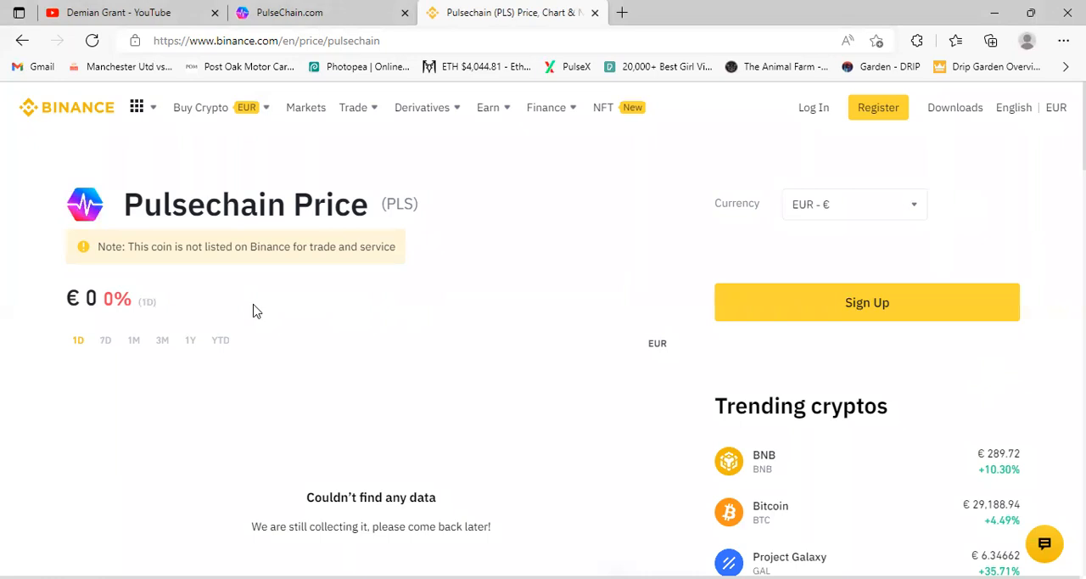
mouse_move(257, 305)
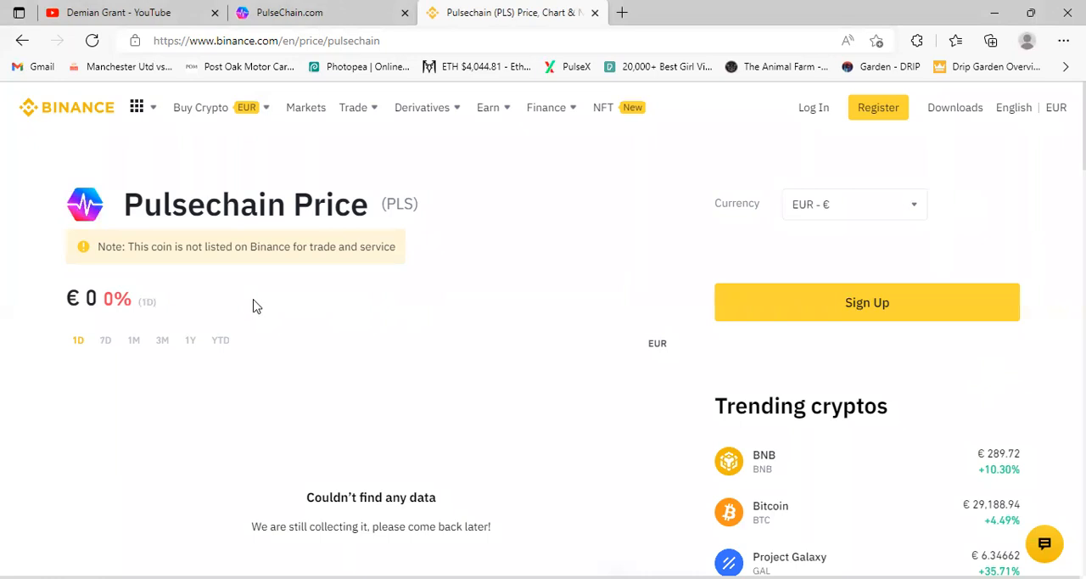
mouse_move(249, 290)
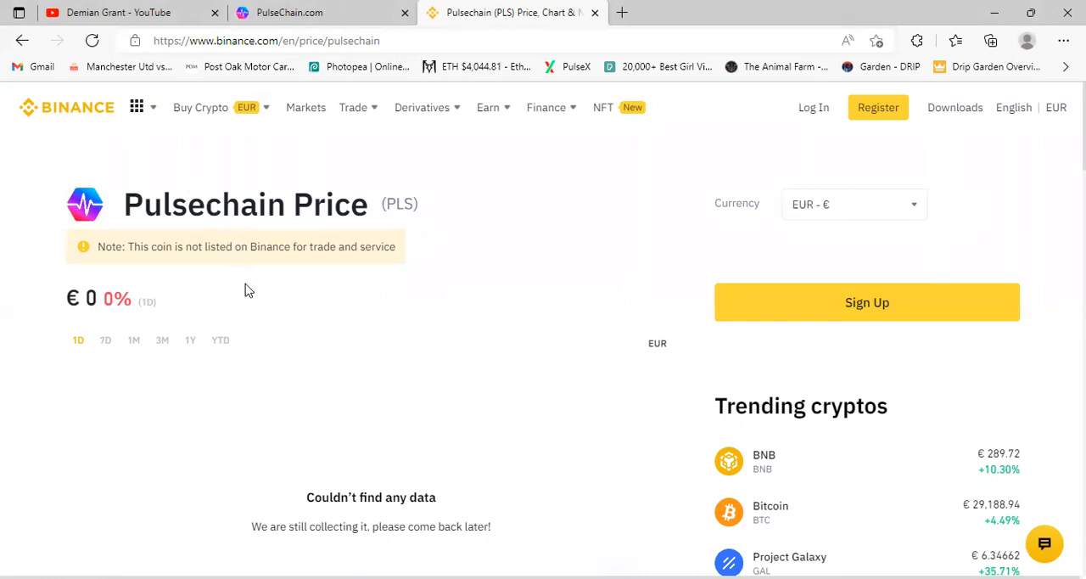
mouse_move(246, 298)
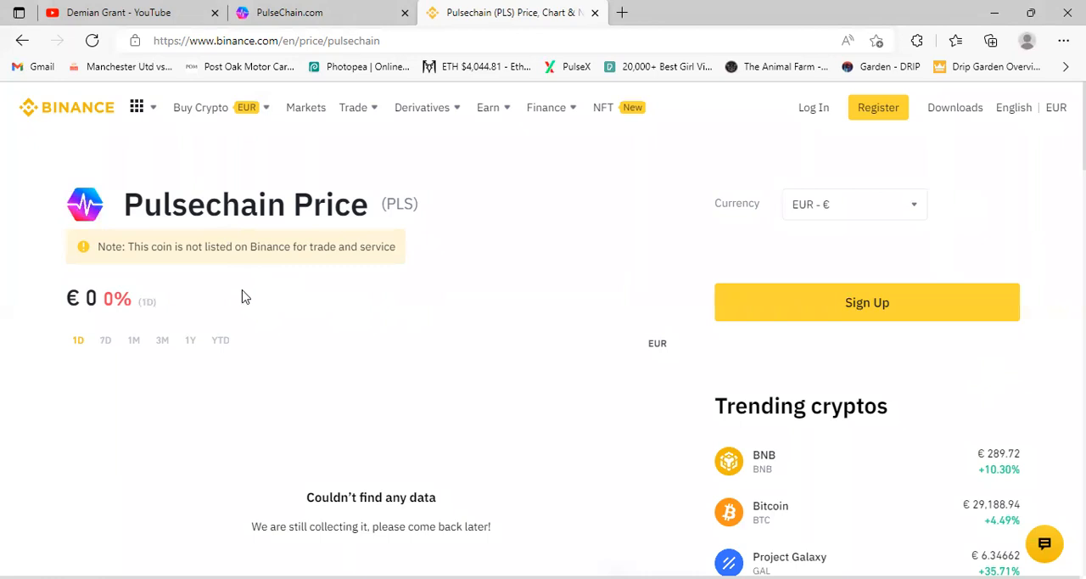
Go from the YouTube channel tab to the PulseChain.com sacrifice explanation site
click(119, 12)
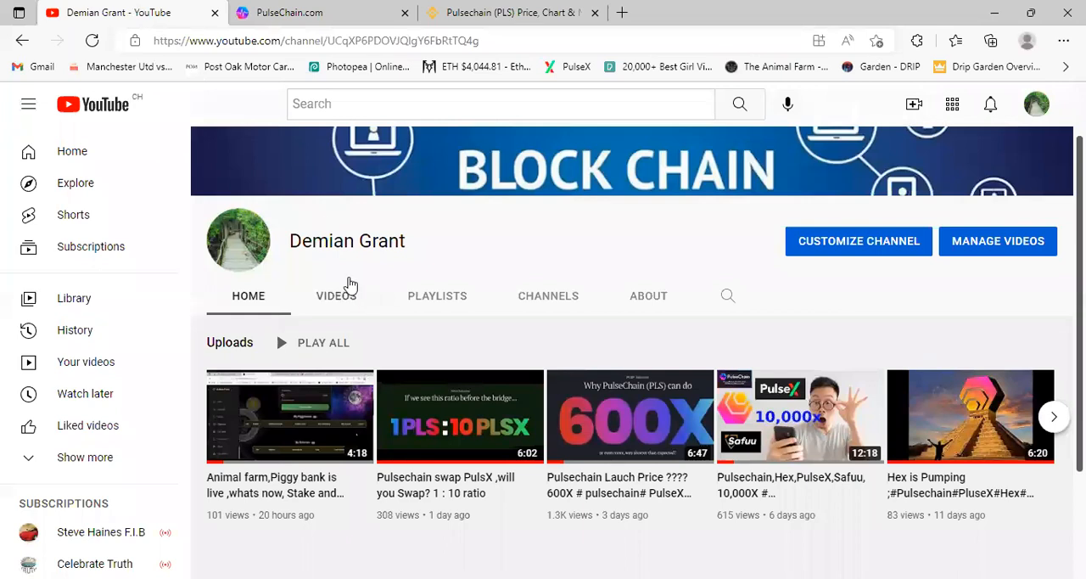
mouse_move(351, 259)
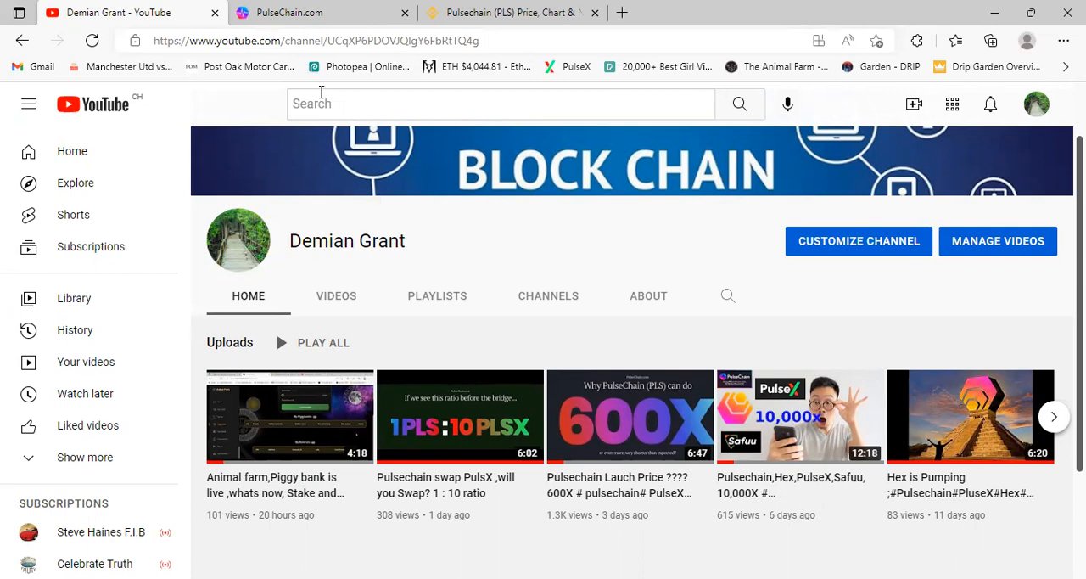
click(314, 13)
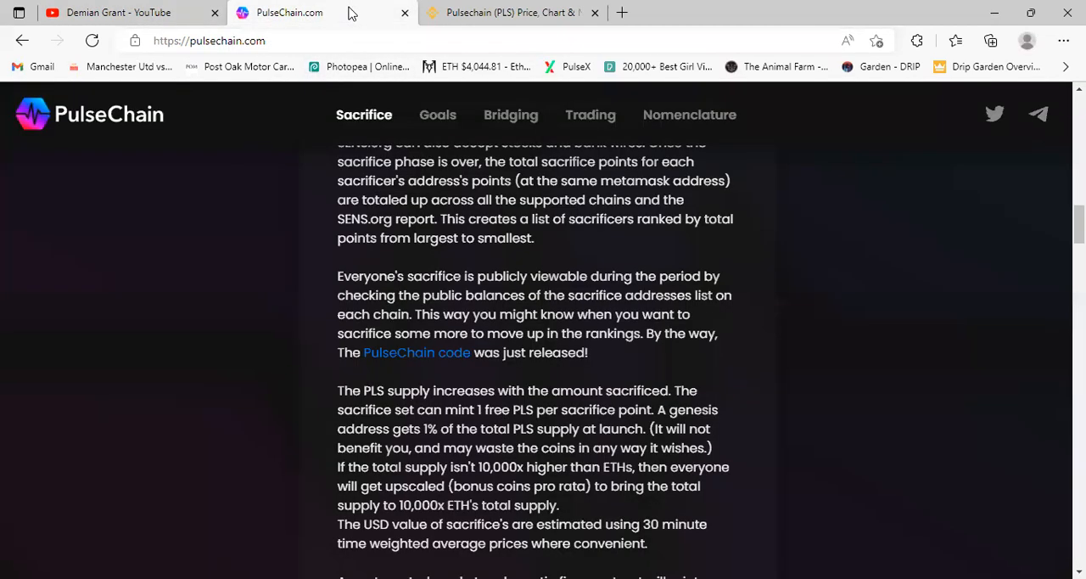
Bring back Binance's Pulsechain (PLS) price page with its not-listed-for-trading note
click(509, 13)
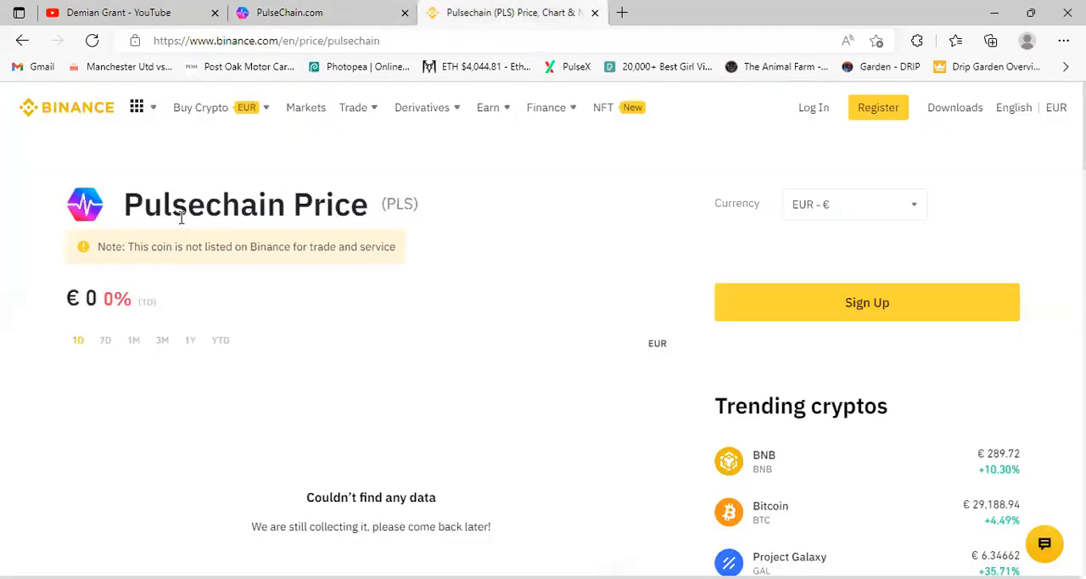
mouse_move(278, 219)
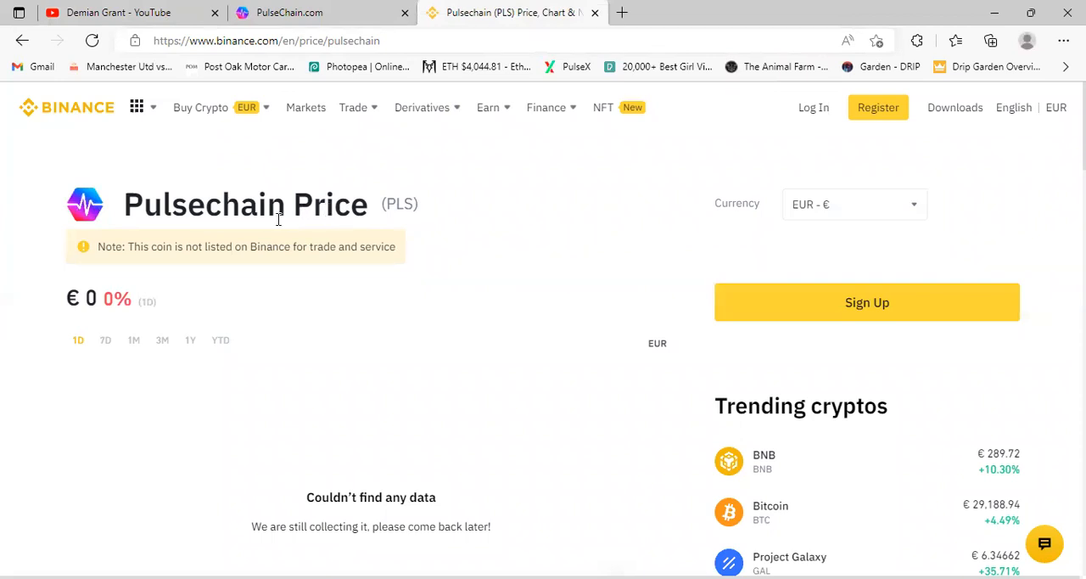
mouse_move(270, 206)
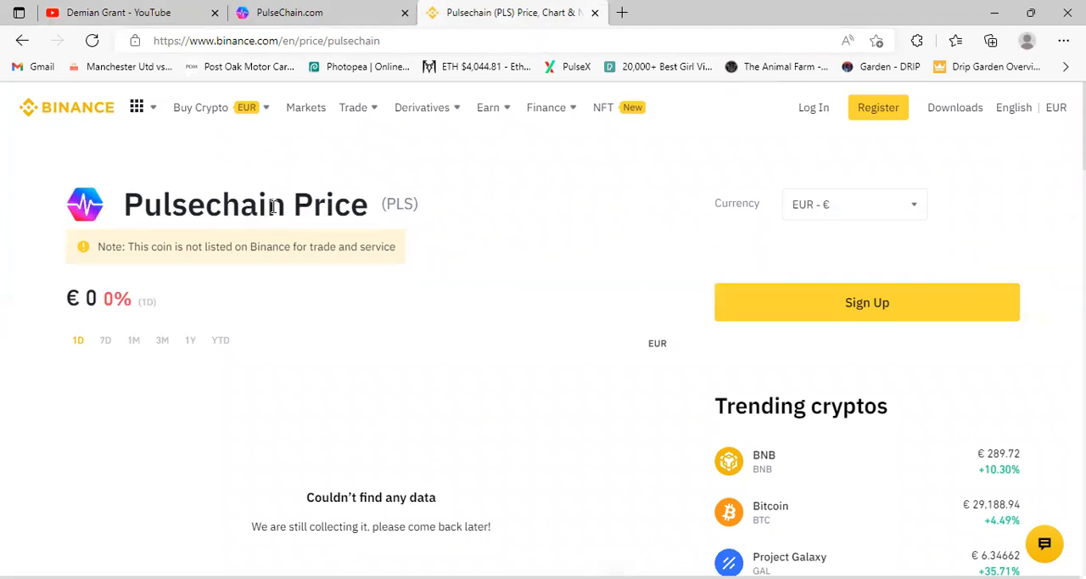
mouse_move(381, 219)
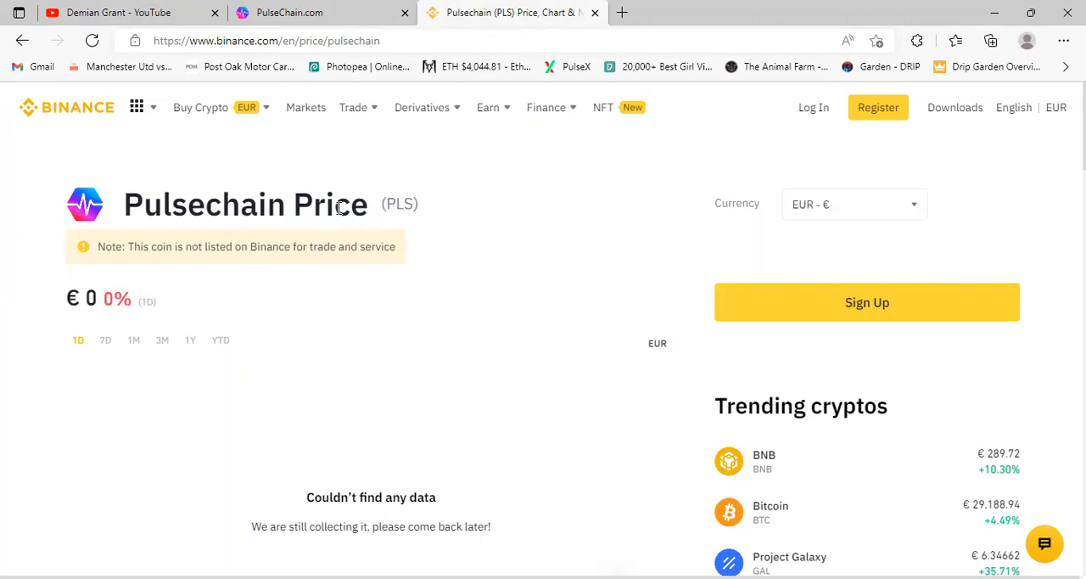
mouse_move(306, 215)
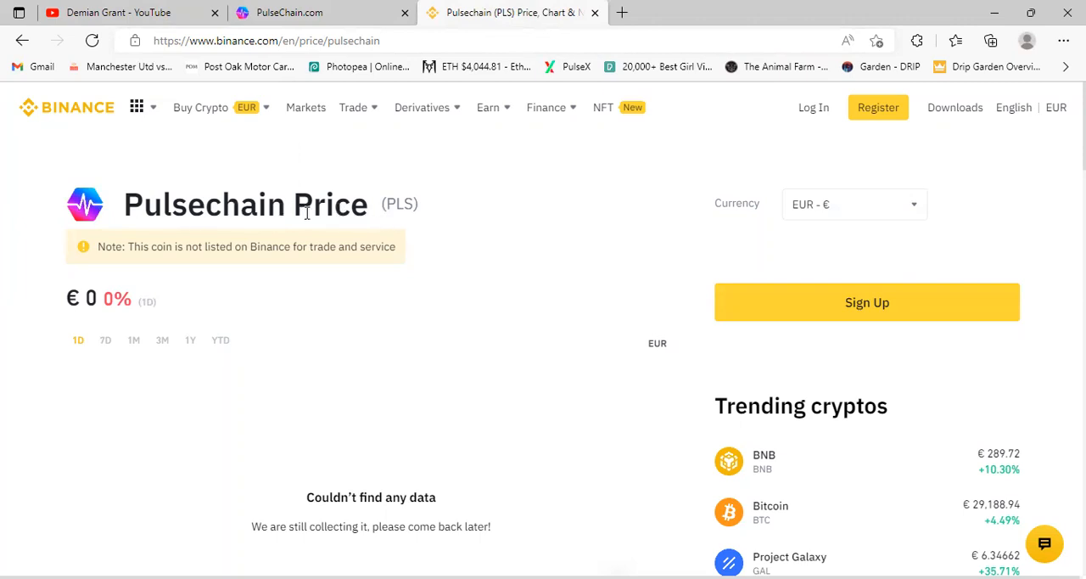
mouse_move(252, 204)
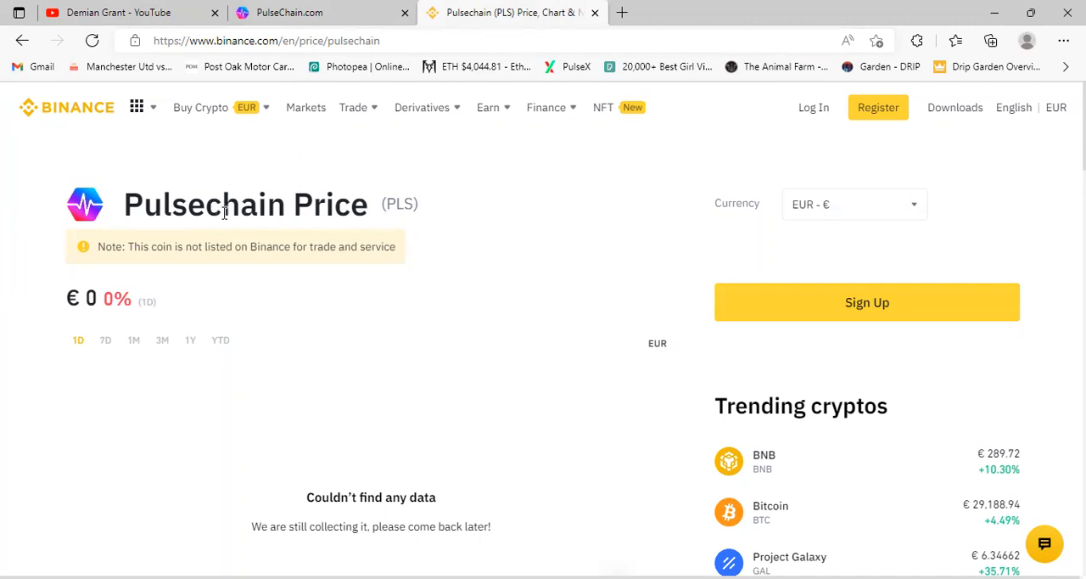
mouse_move(204, 210)
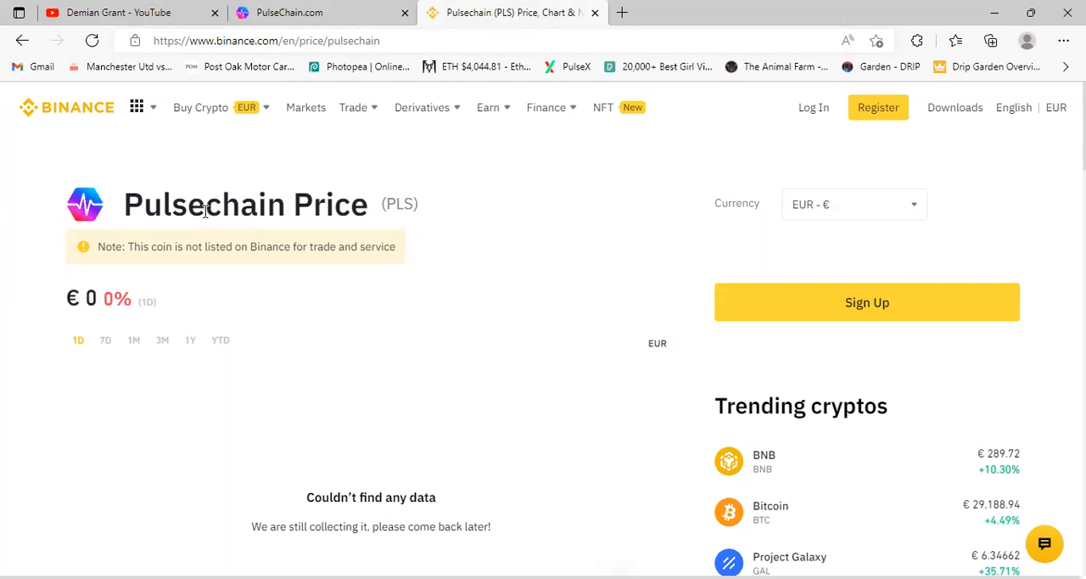
mouse_move(180, 211)
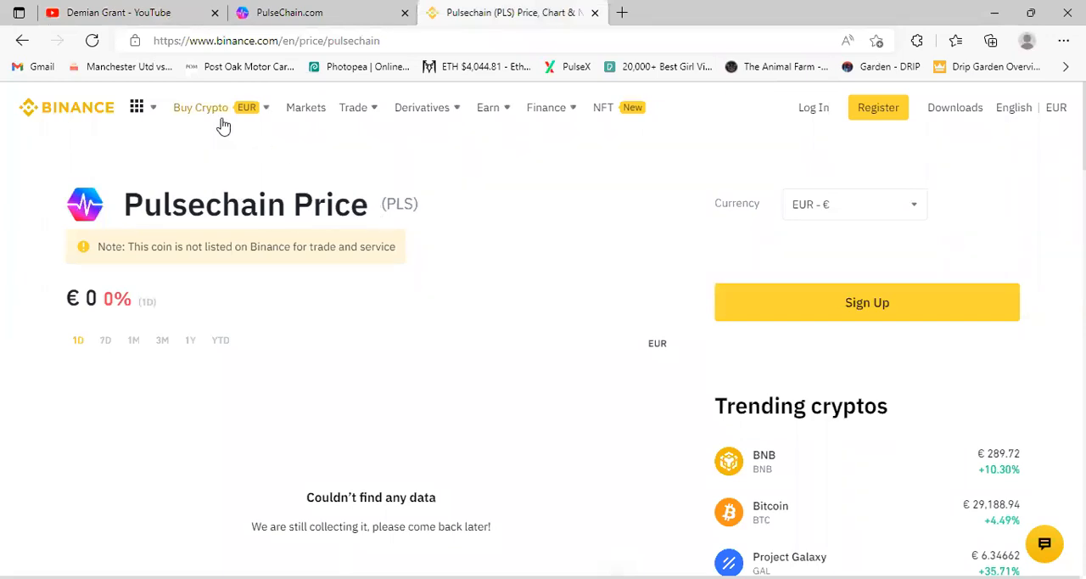
mouse_move(228, 188)
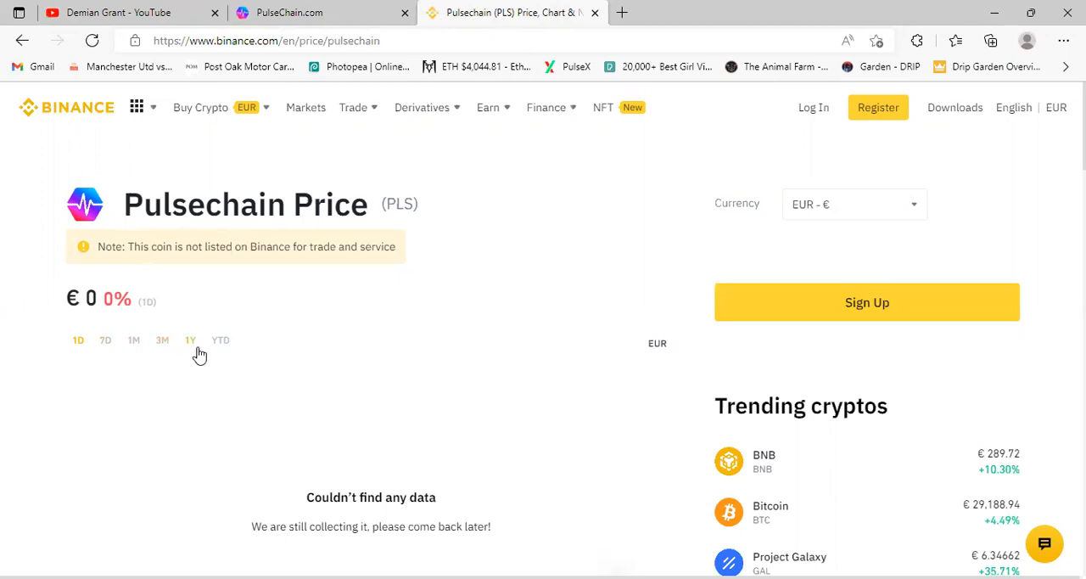
mouse_move(601, 323)
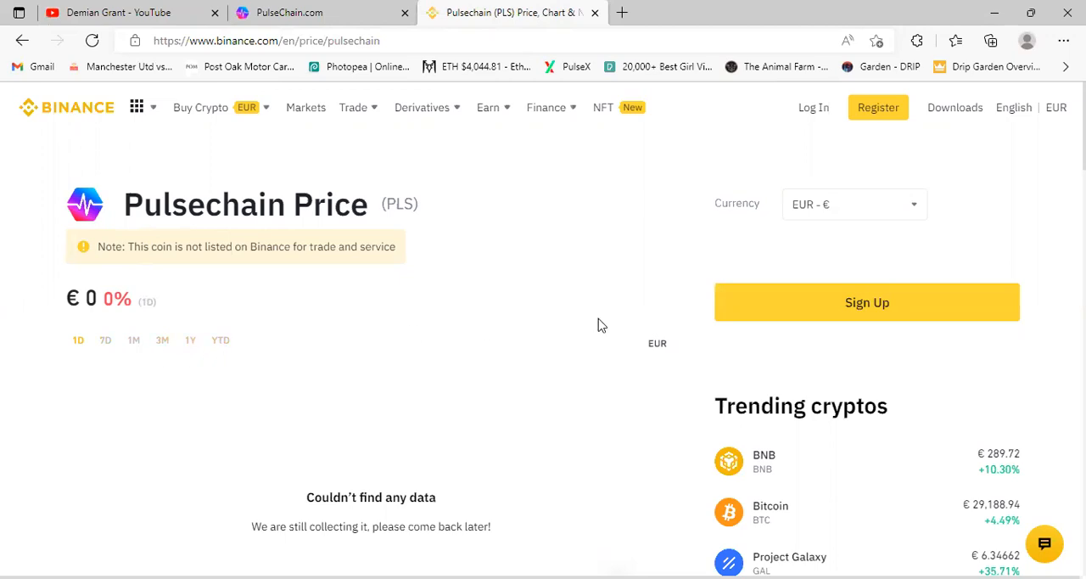
scroll(down, 3)
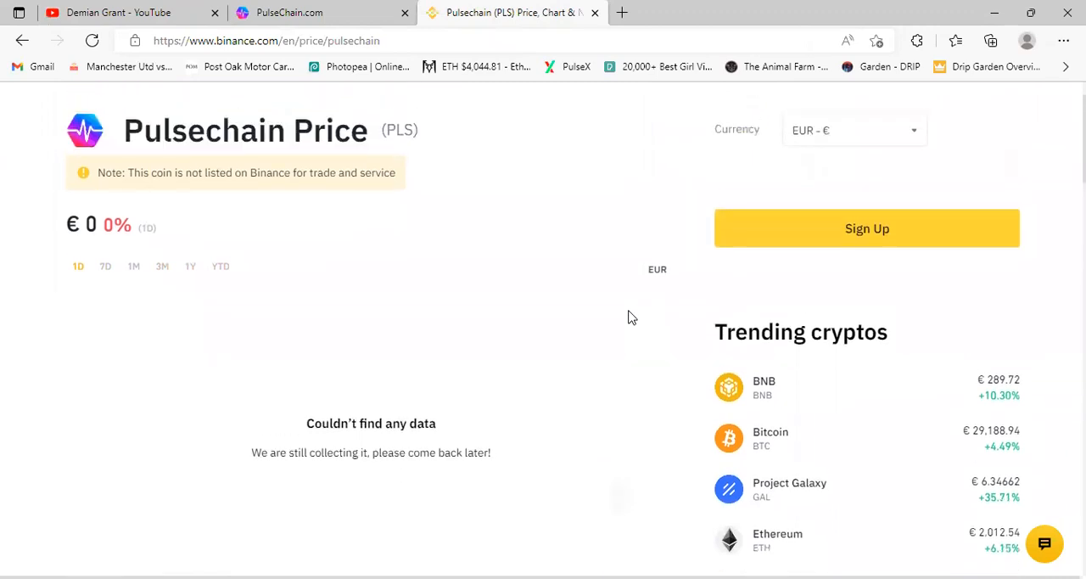
scroll(down, 3)
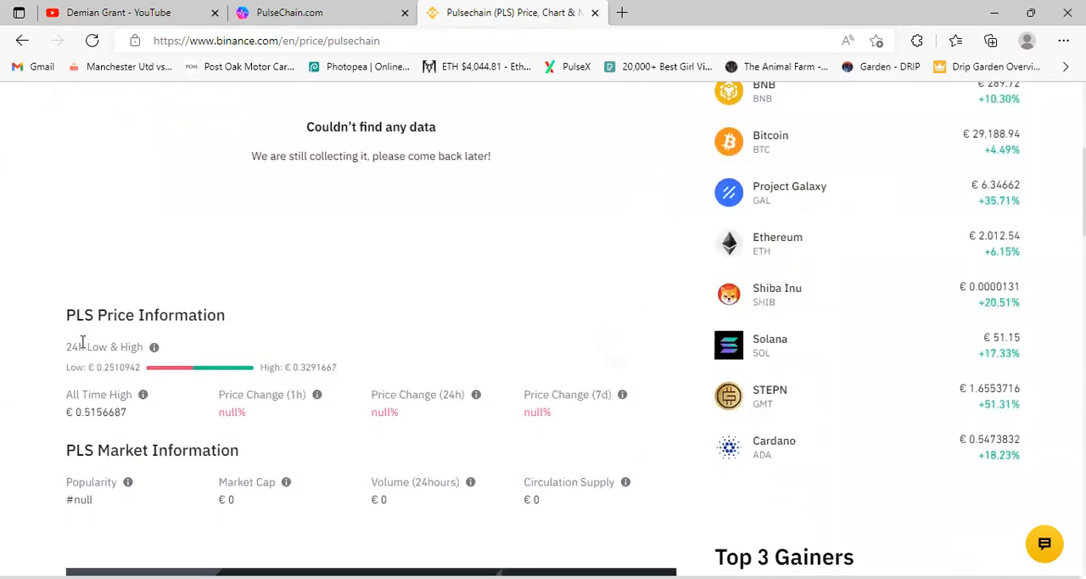
mouse_move(133, 325)
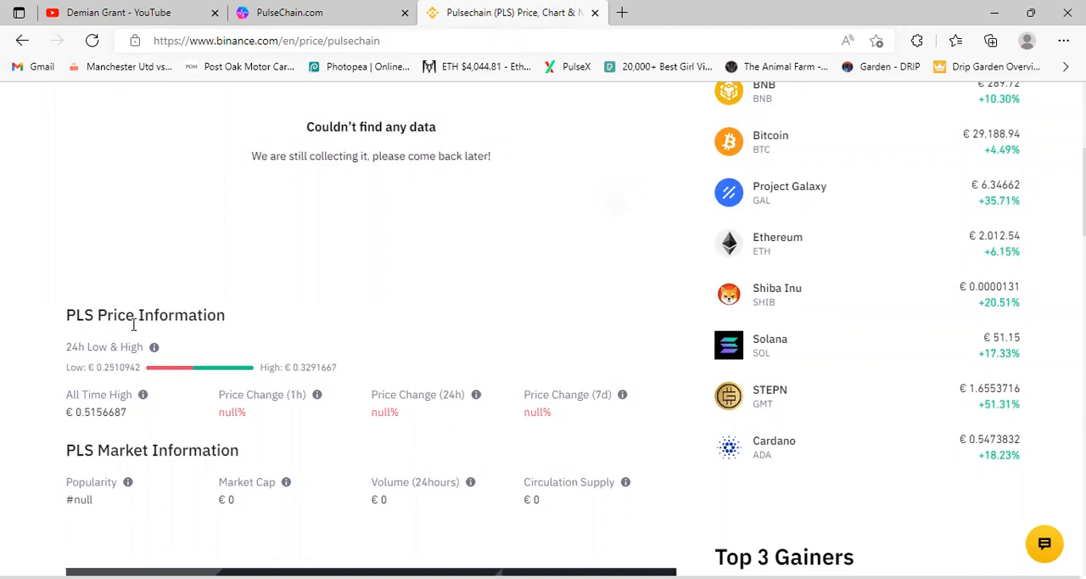
mouse_move(157, 381)
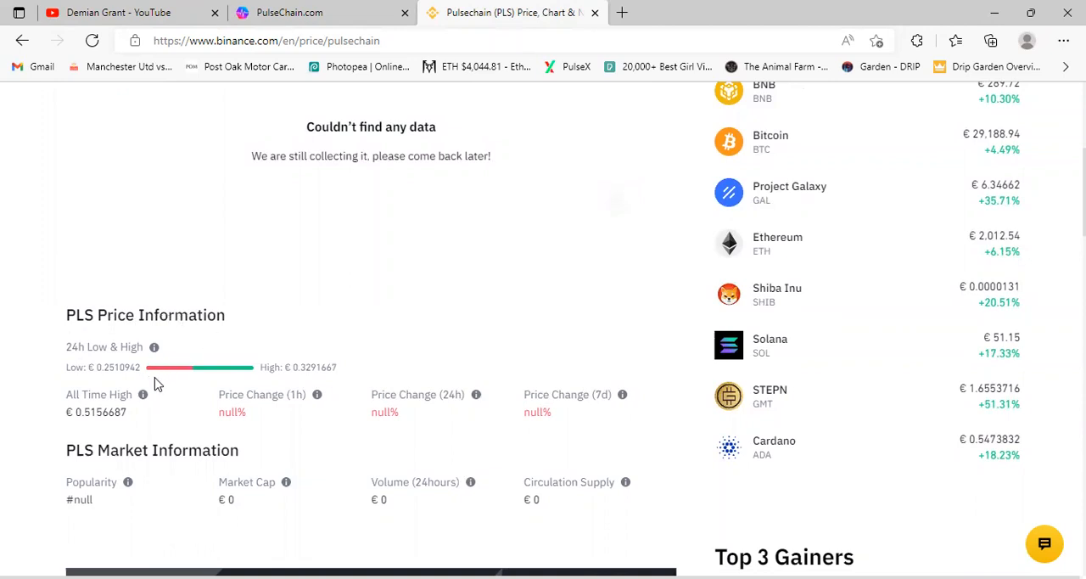
mouse_move(101, 423)
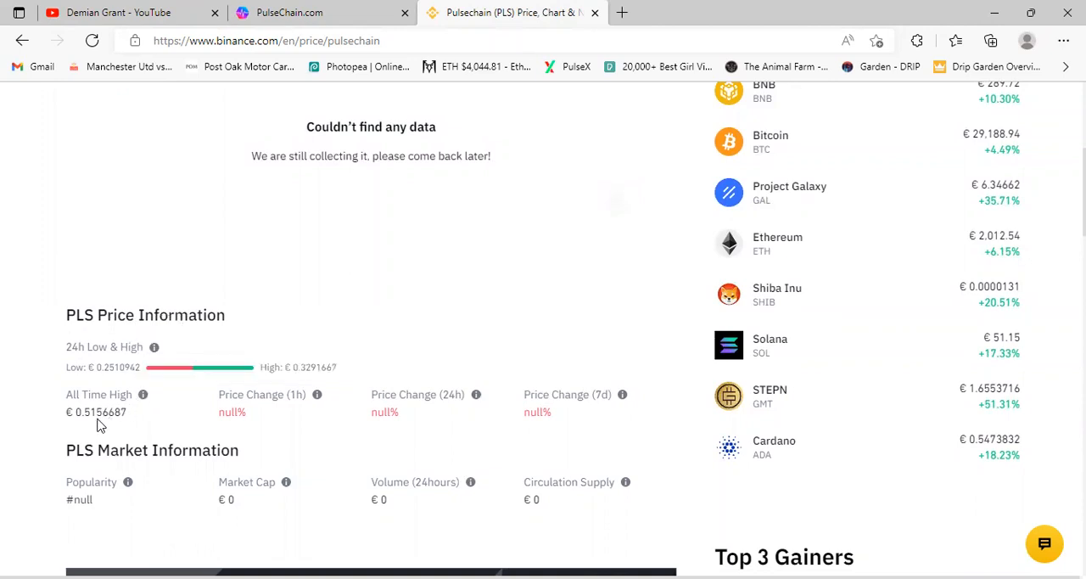
mouse_move(580, 369)
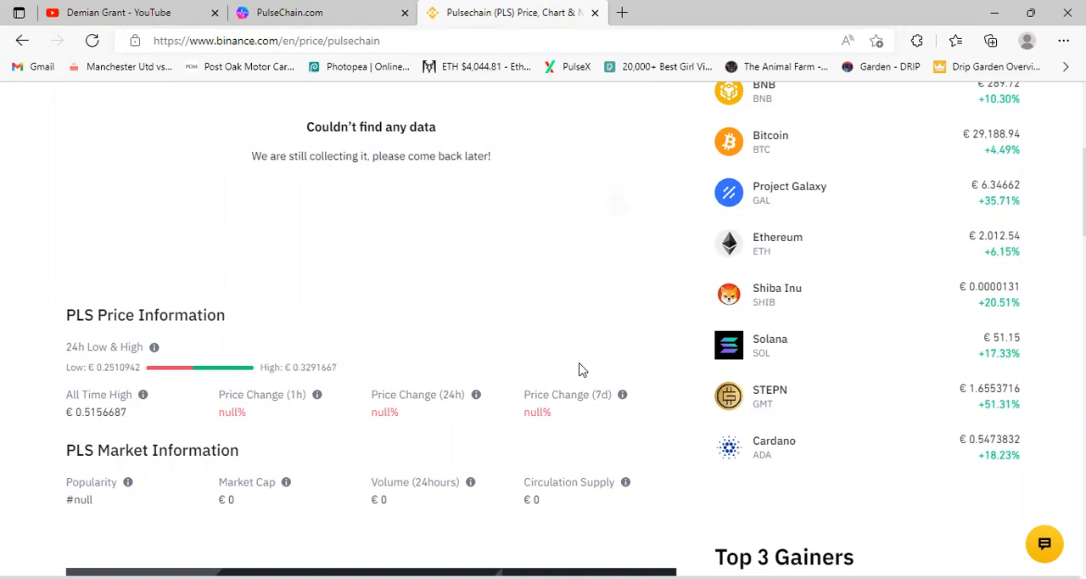
scroll(up, 3)
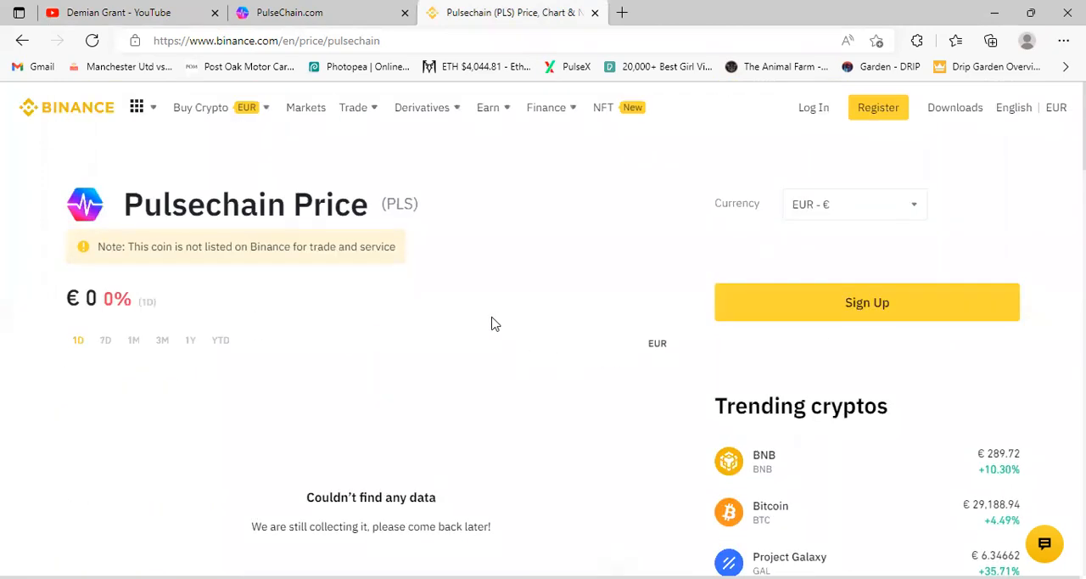
mouse_move(507, 274)
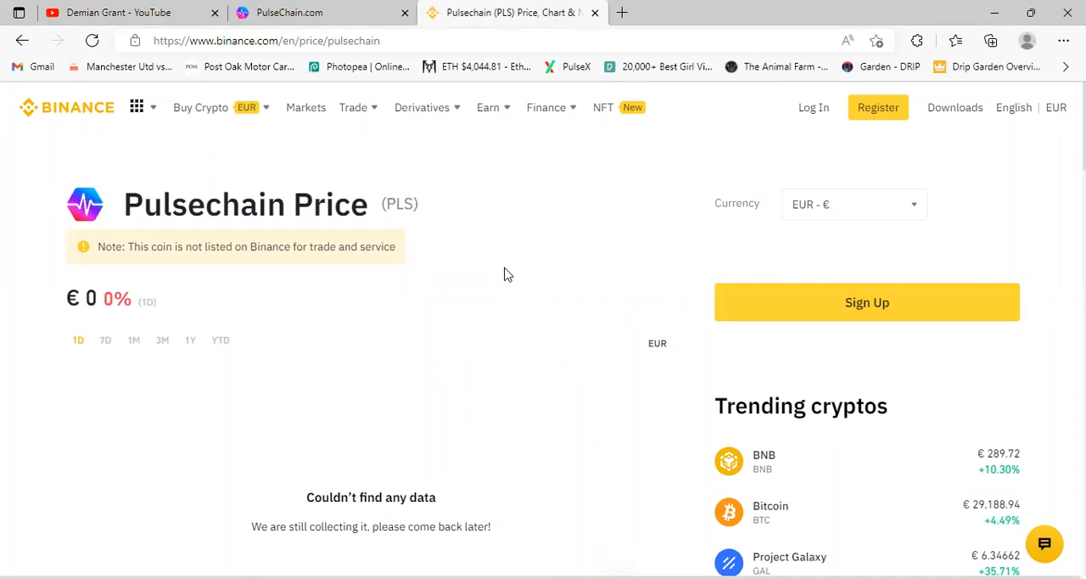
mouse_move(493, 279)
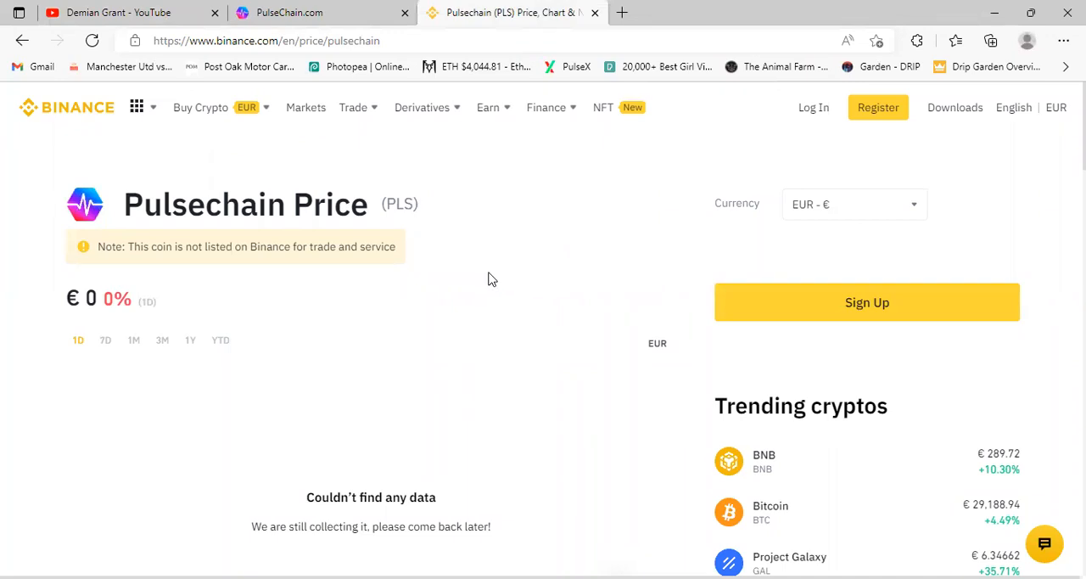
mouse_move(487, 287)
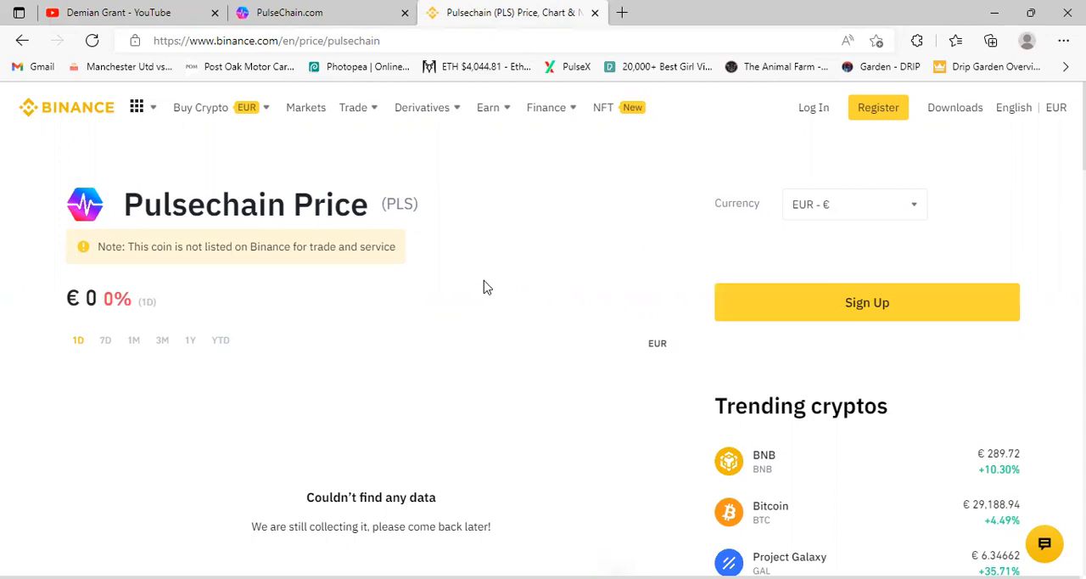
mouse_move(481, 293)
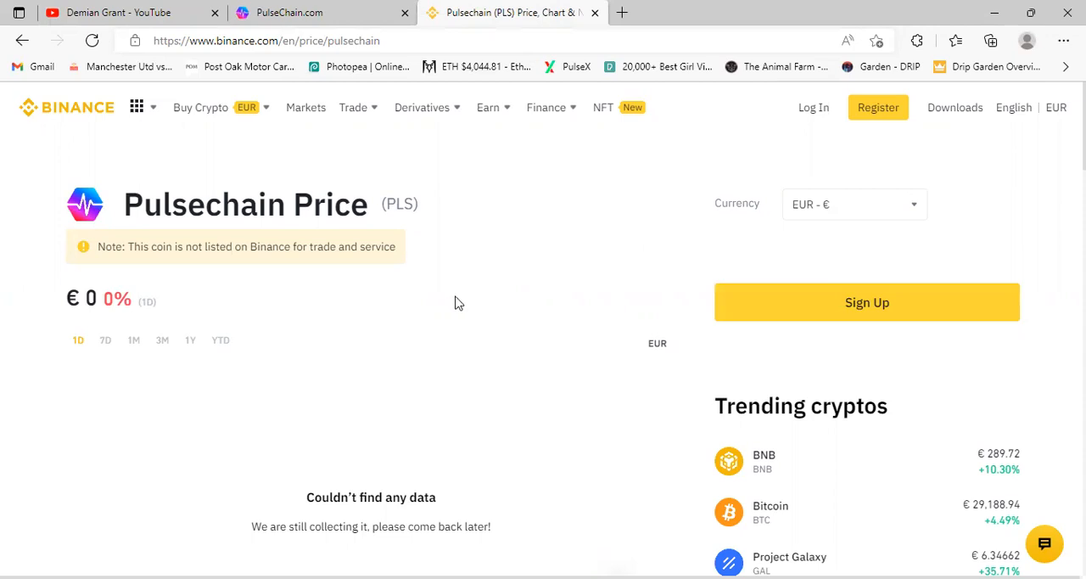
mouse_move(454, 306)
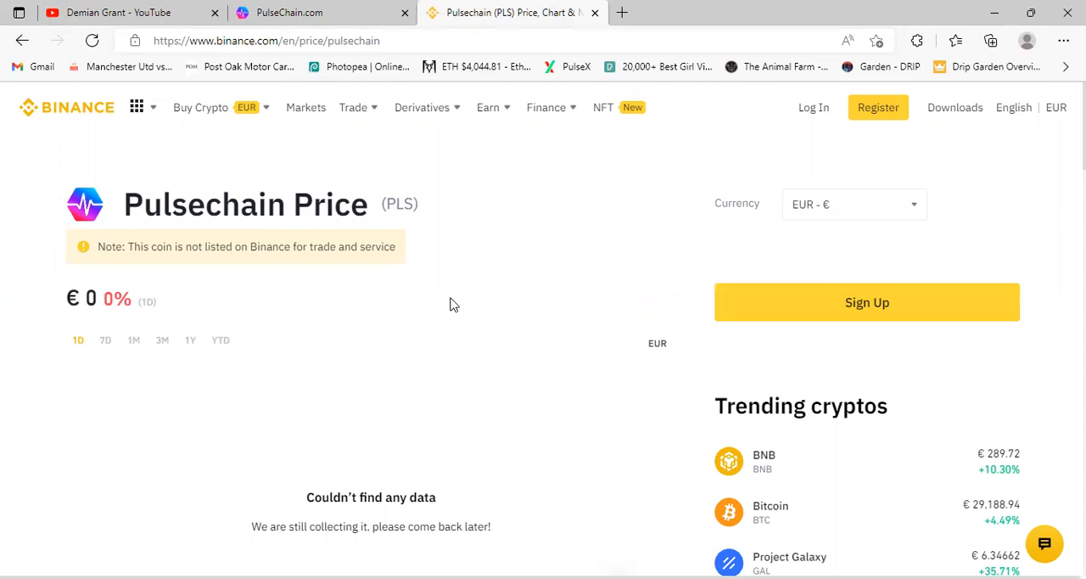
scroll(down, 3)
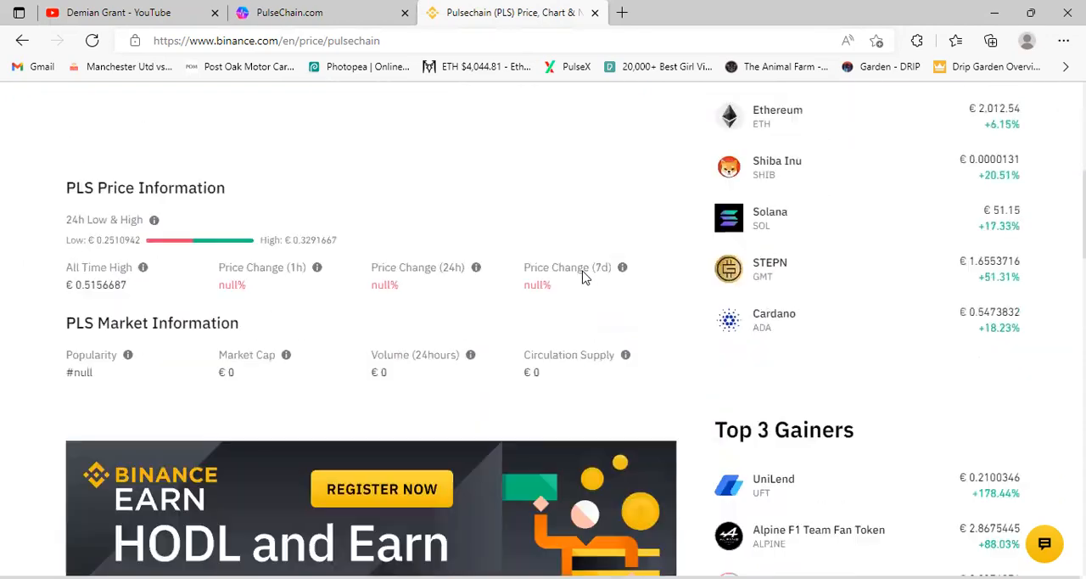
scroll(down, 3)
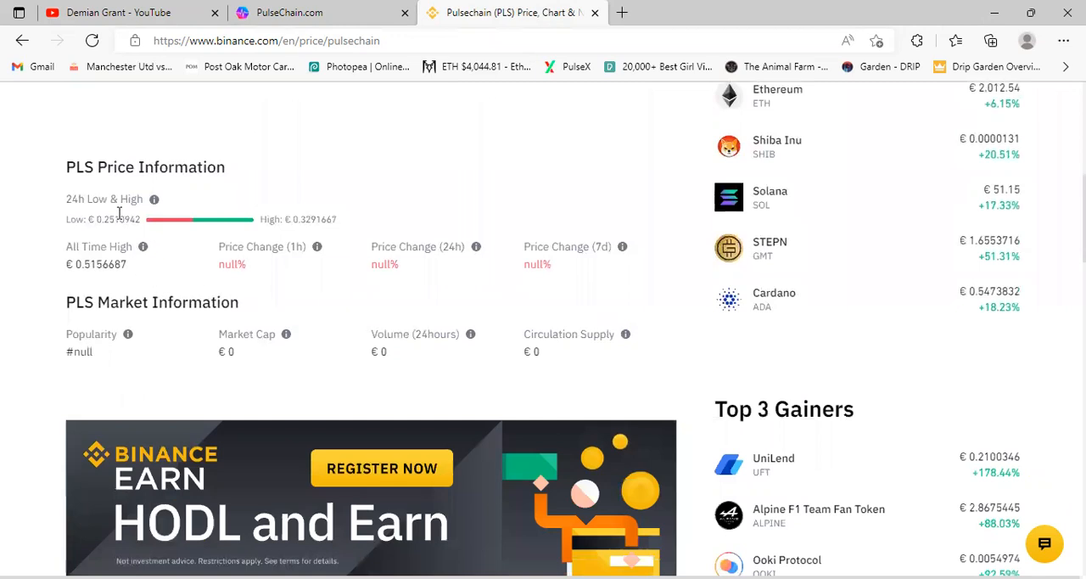
mouse_move(130, 238)
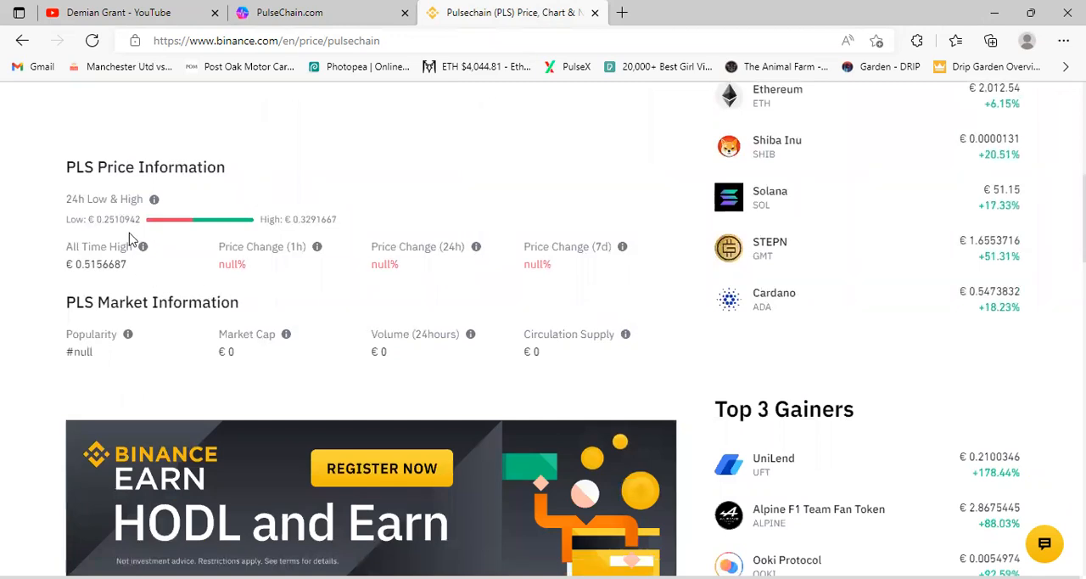
mouse_move(143, 246)
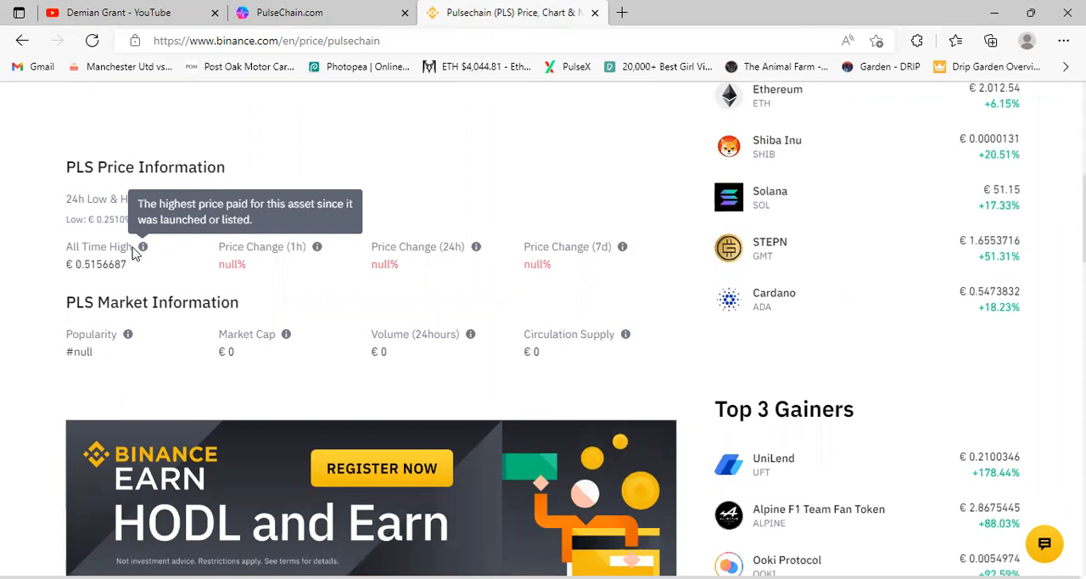
mouse_move(193, 313)
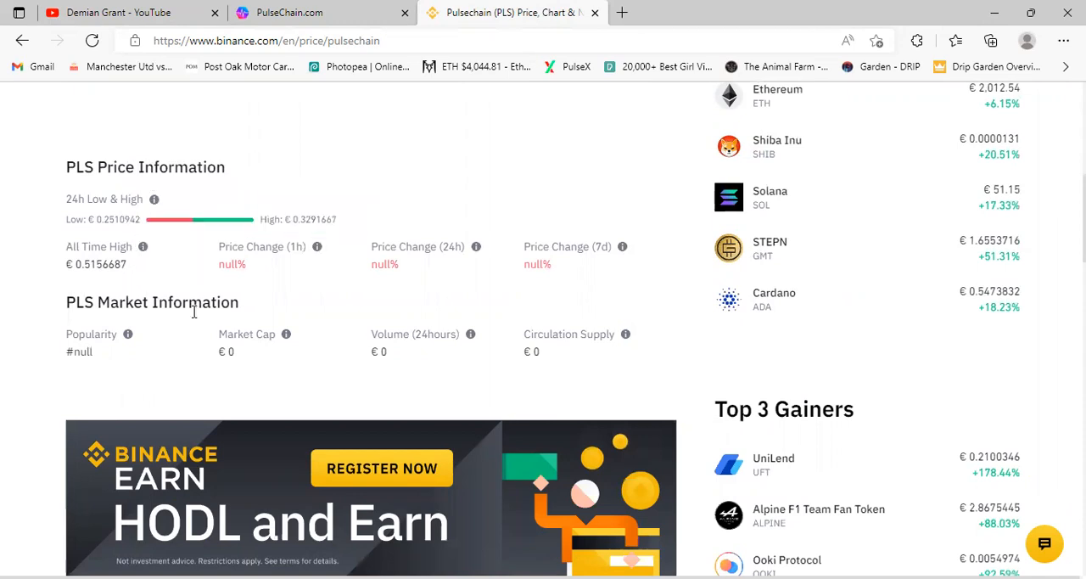
scroll(up, 3)
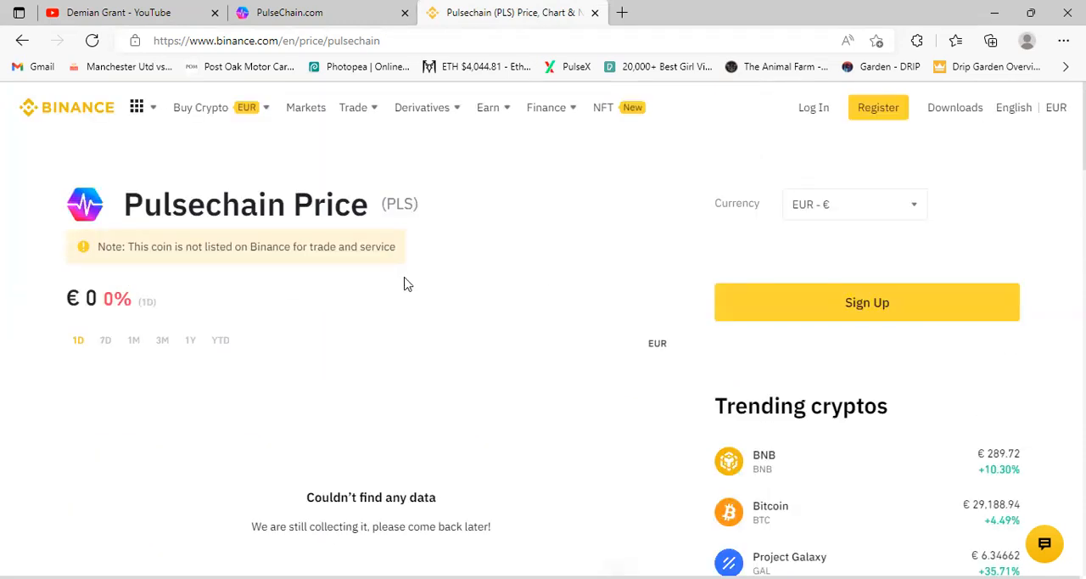
mouse_move(376, 287)
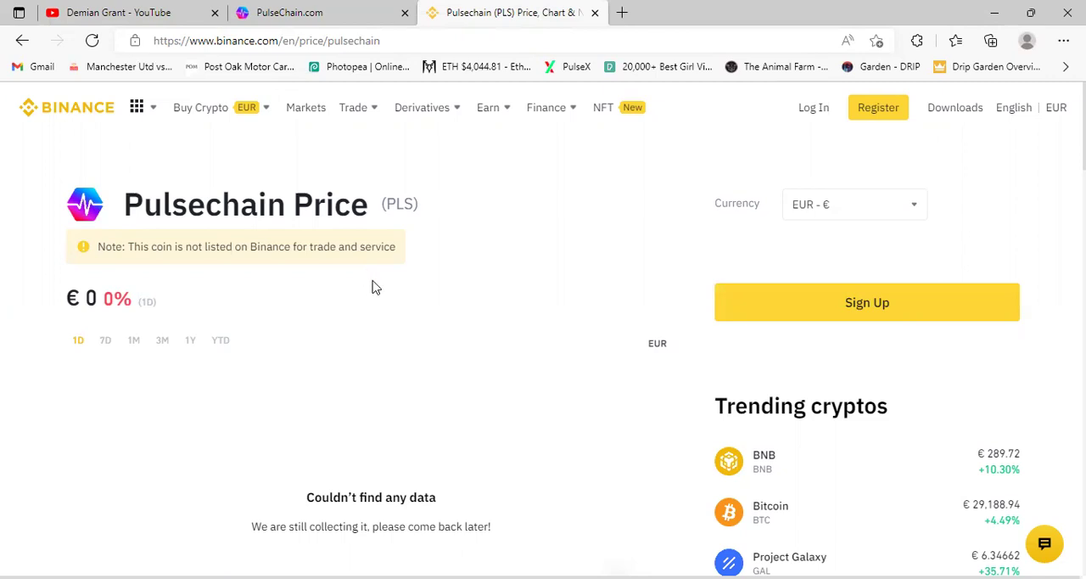
mouse_move(377, 292)
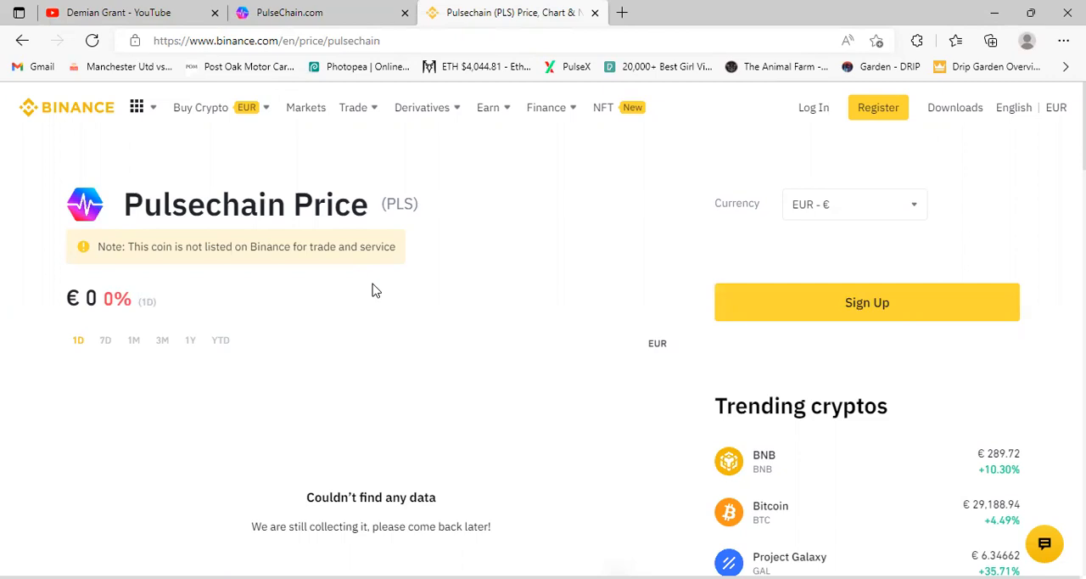
mouse_move(363, 291)
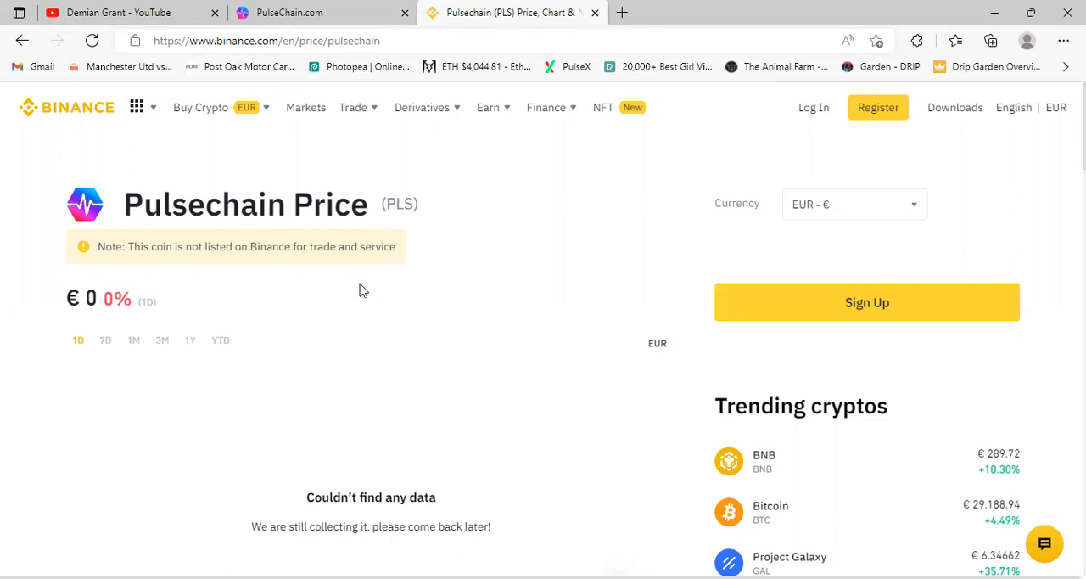
mouse_move(360, 293)
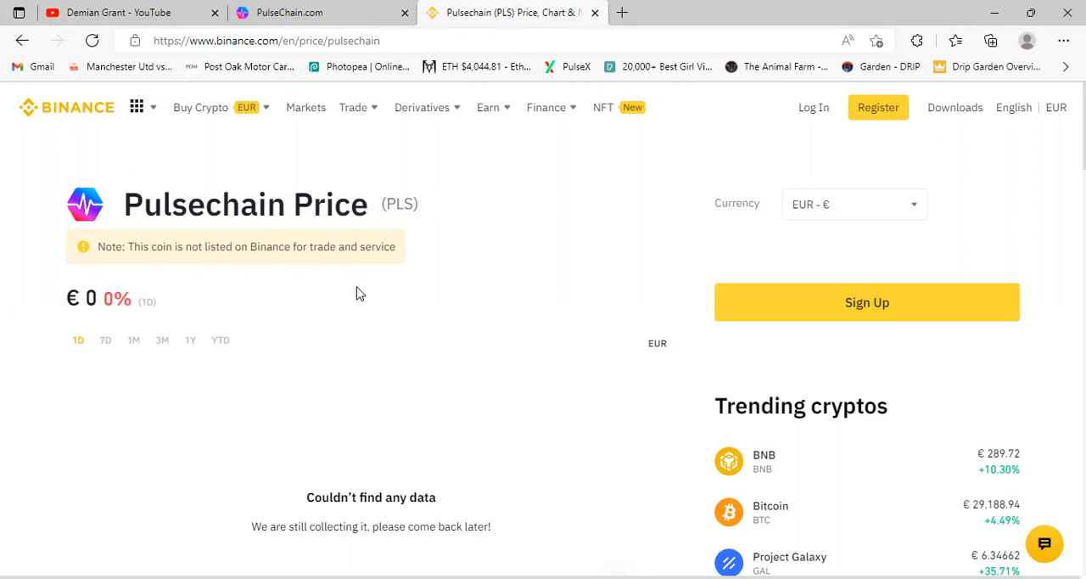
mouse_move(357, 291)
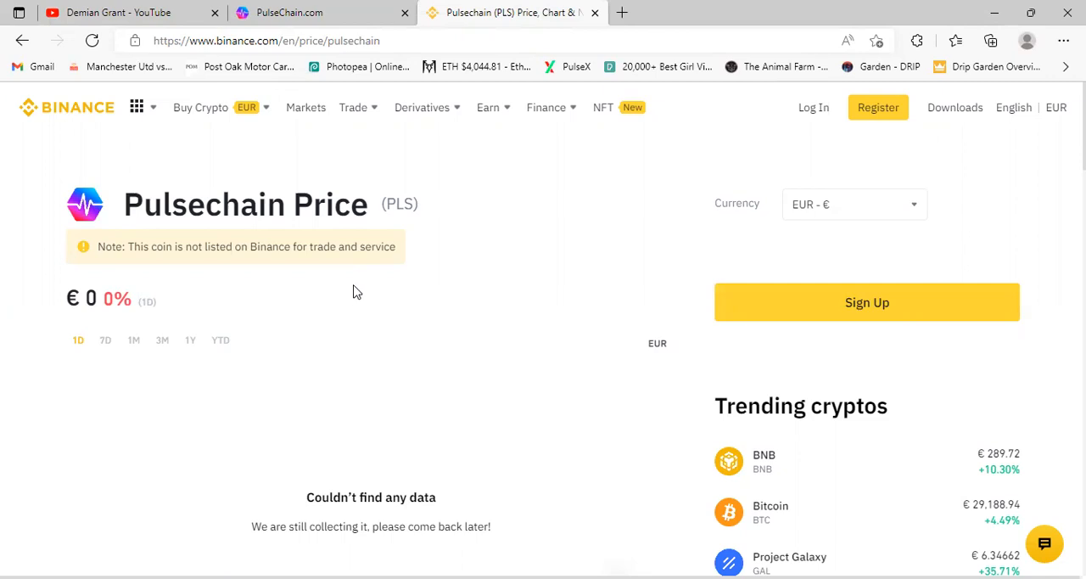
mouse_move(349, 294)
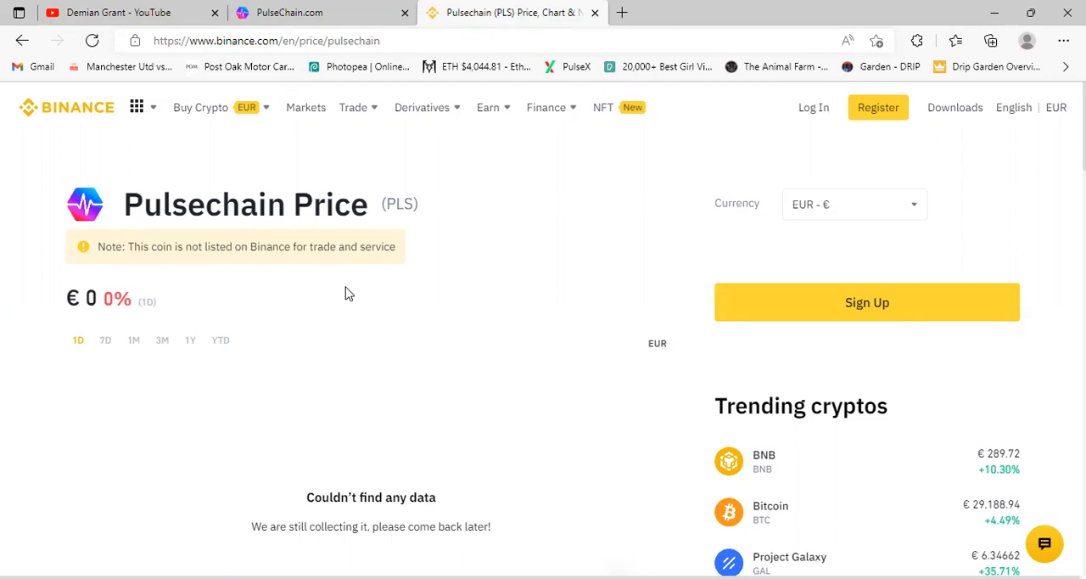
mouse_move(346, 295)
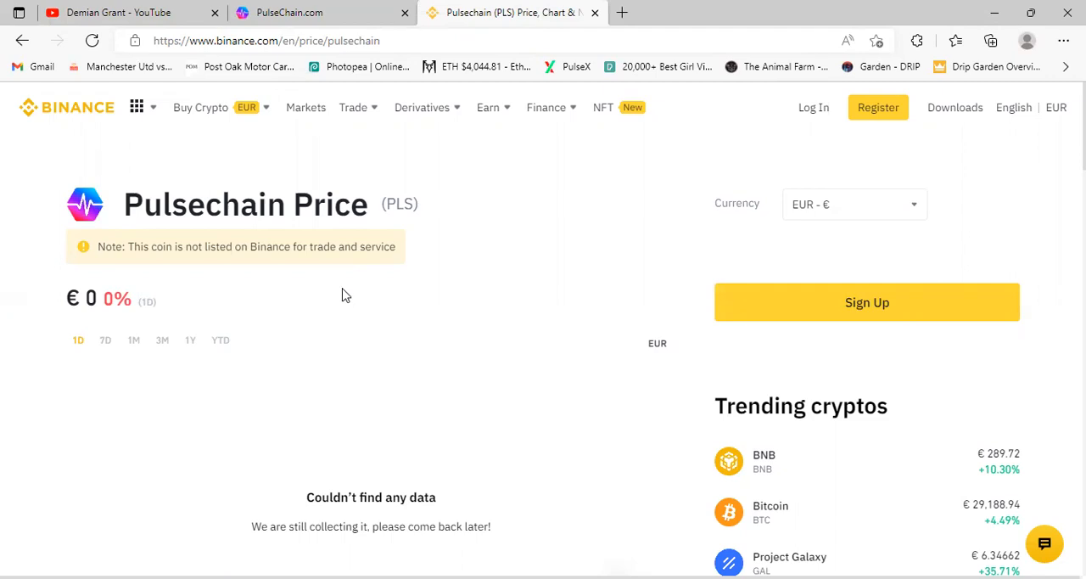
mouse_move(211, 247)
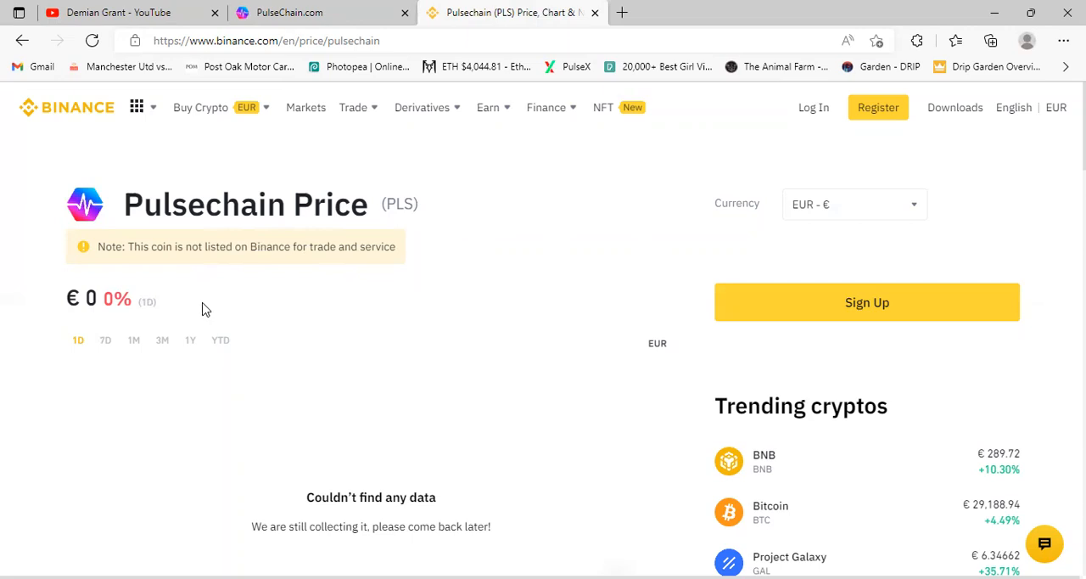
mouse_move(653, 114)
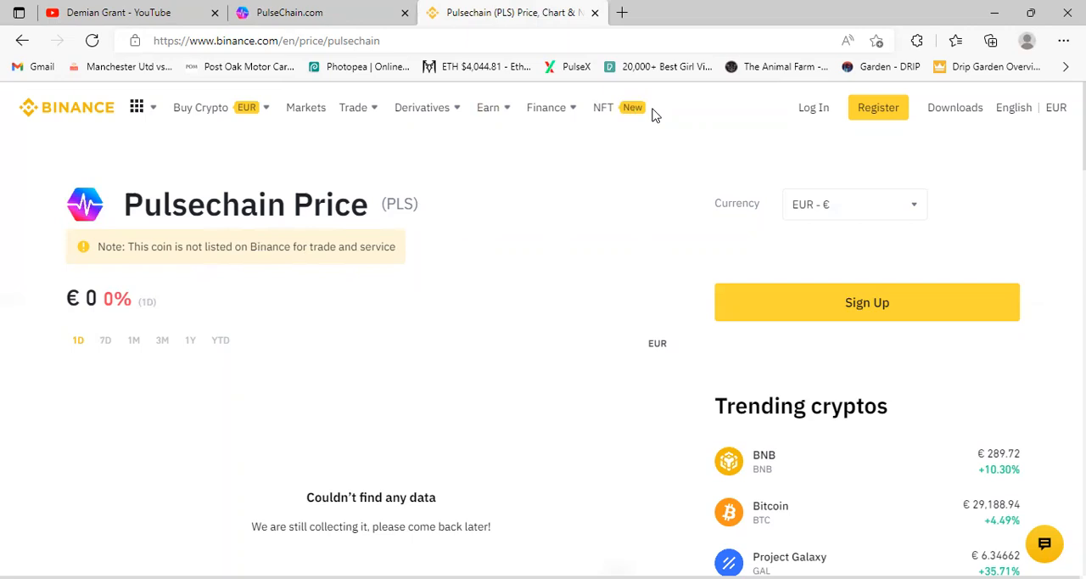
Scroll PulseChain.com's Sacrifice and Goals sections, then show Demian Grant's YouTube uploads
click(297, 12)
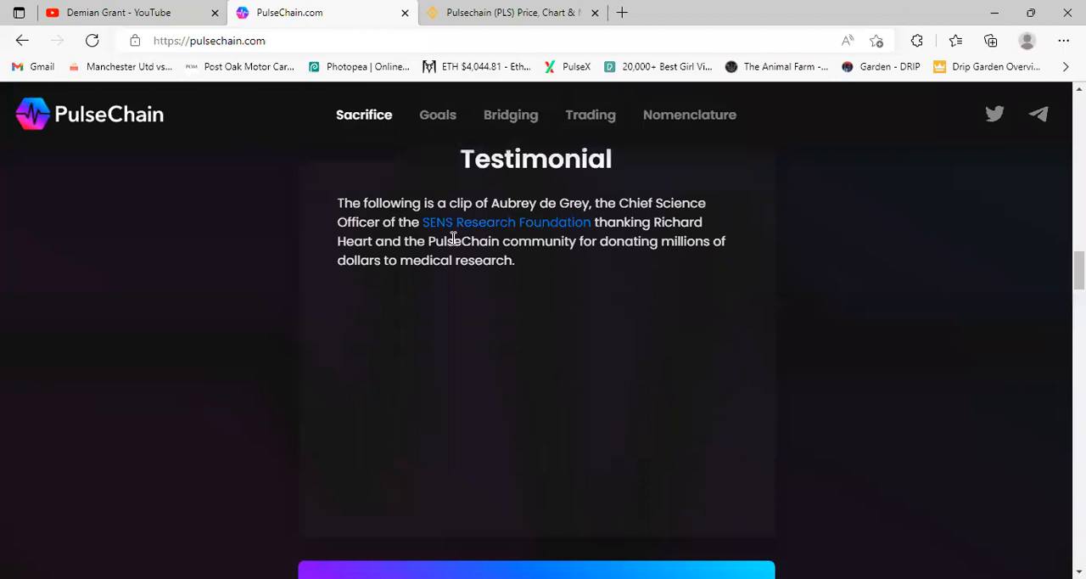
scroll(down, 3)
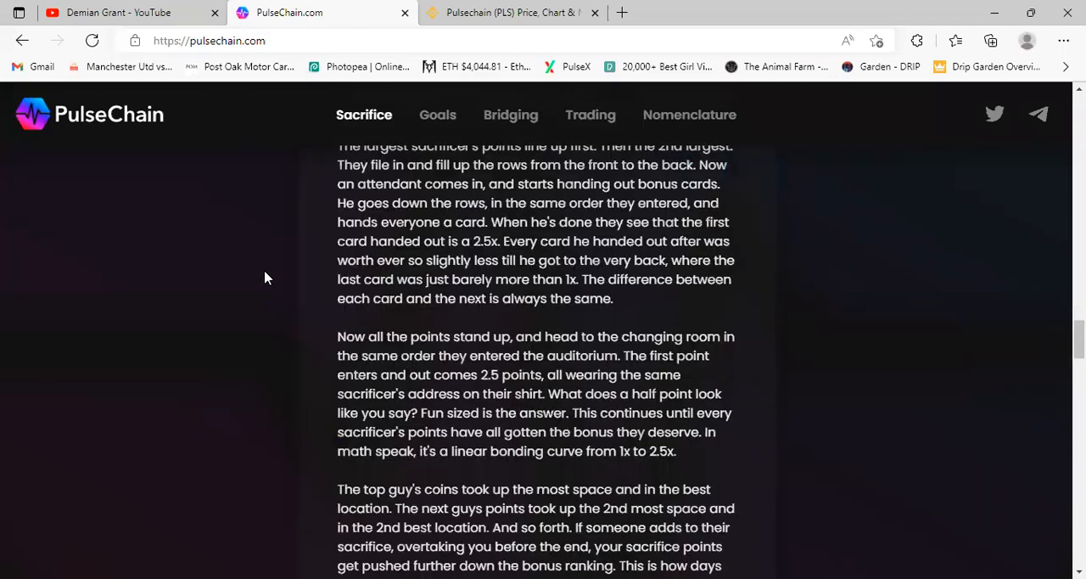
click(437, 115)
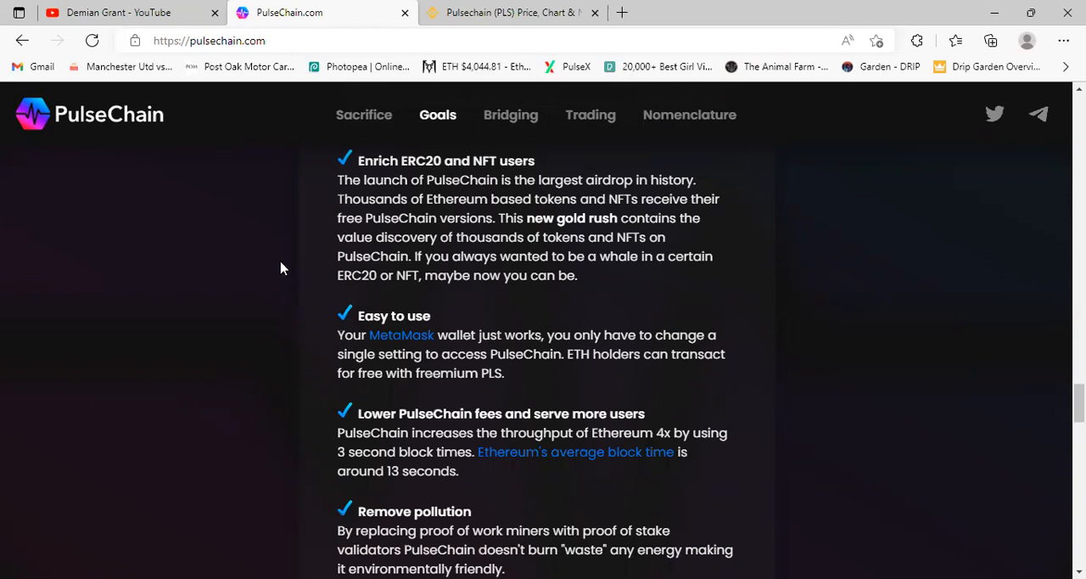
click(118, 12)
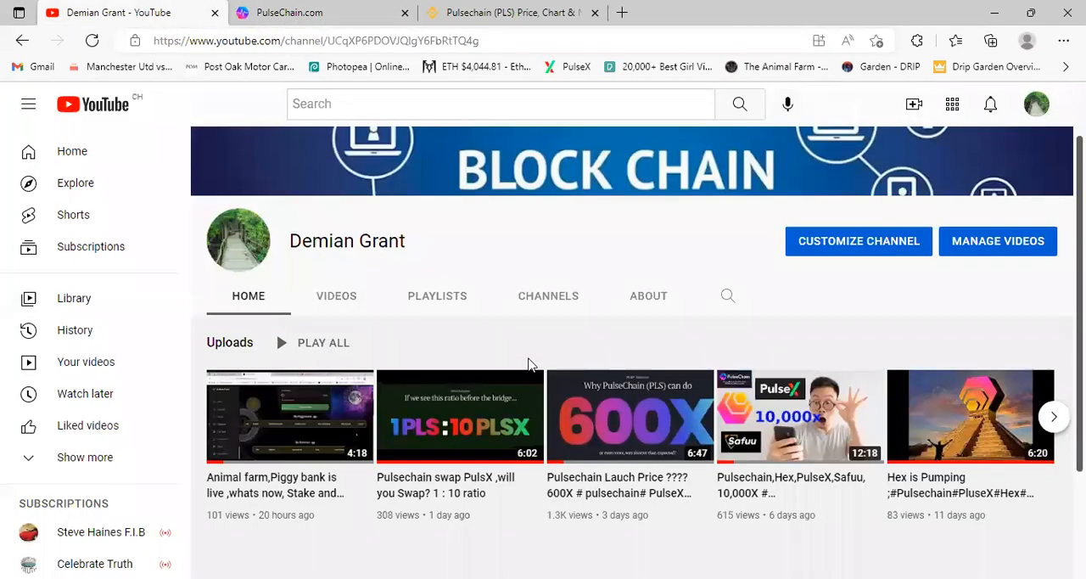
Scroll the Binance PLS page down through price and market info, then back up
click(336, 296)
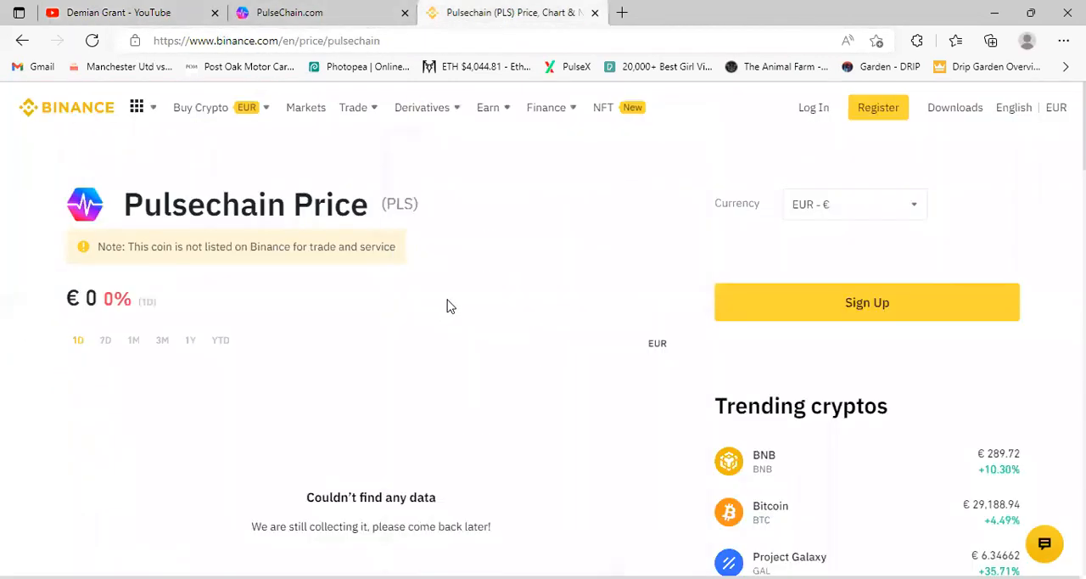
mouse_move(506, 288)
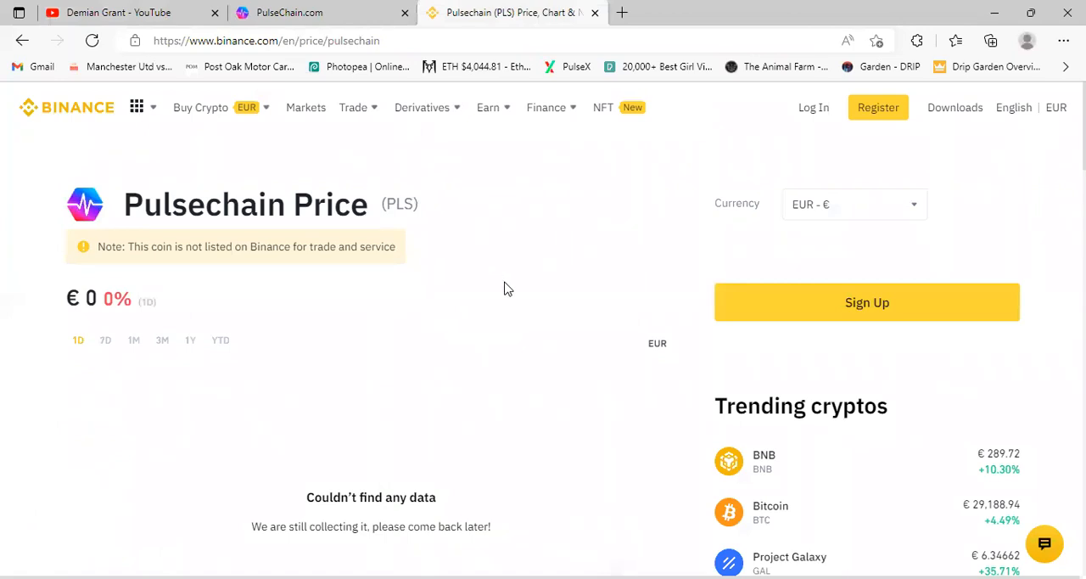
mouse_move(641, 287)
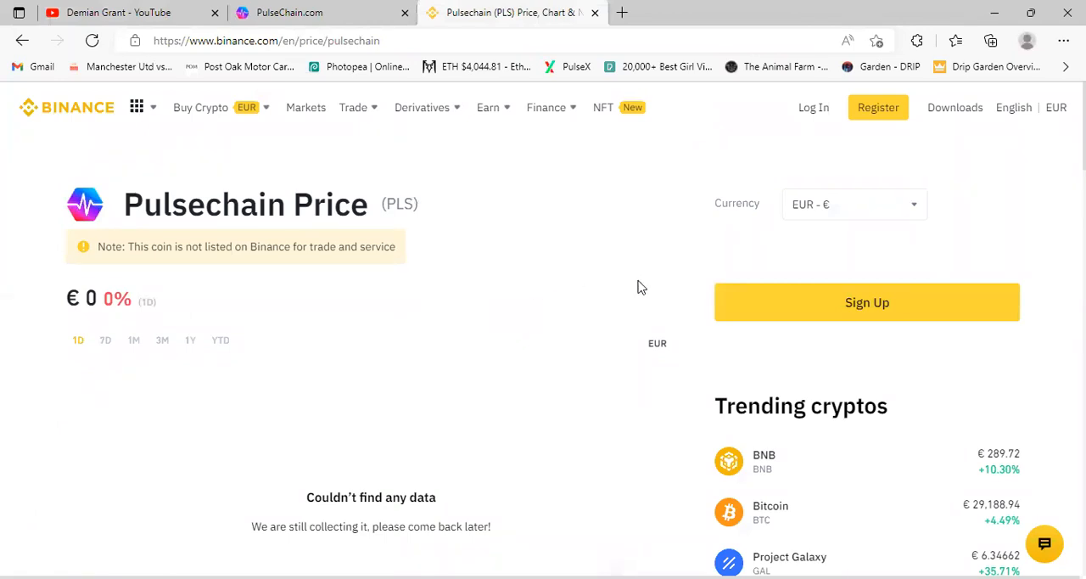
mouse_move(662, 357)
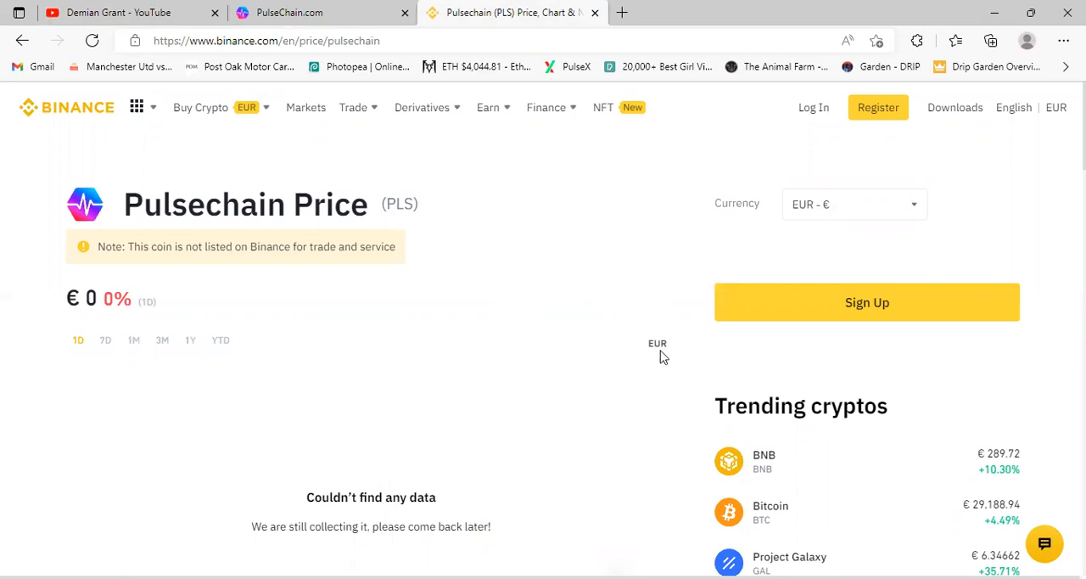
mouse_move(164, 141)
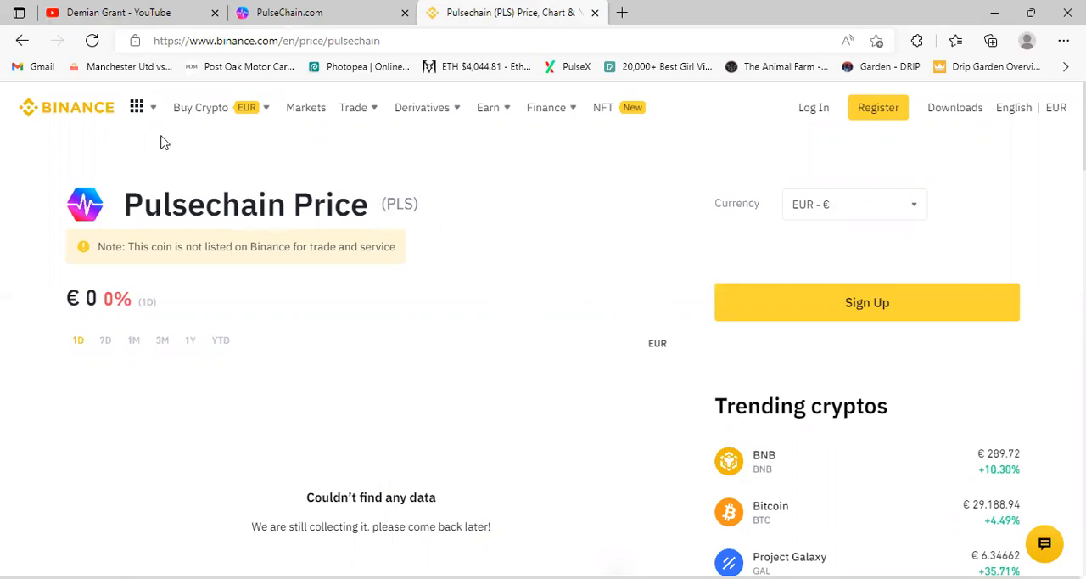
mouse_move(274, 168)
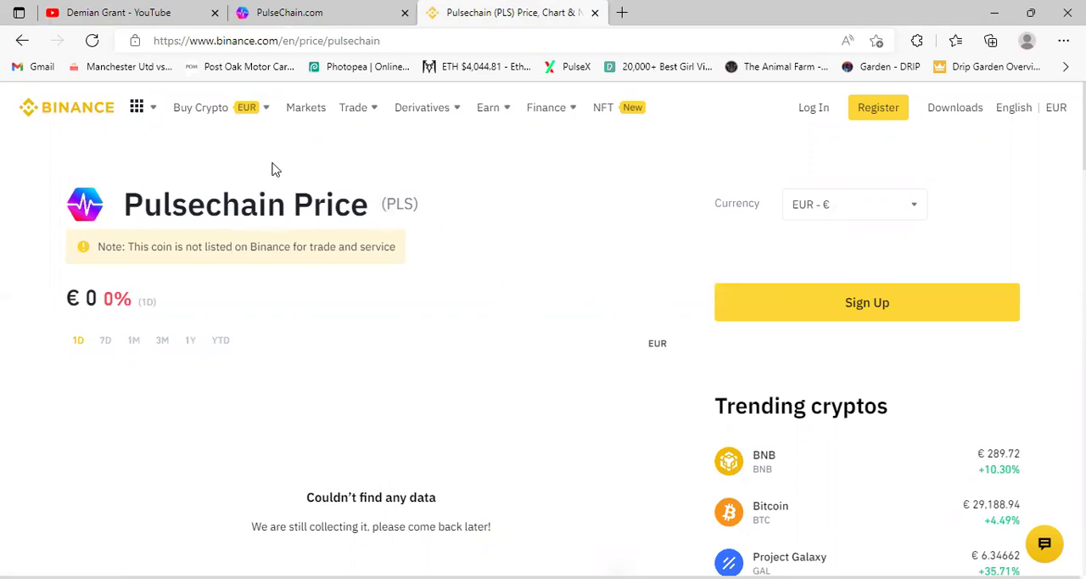
mouse_move(377, 185)
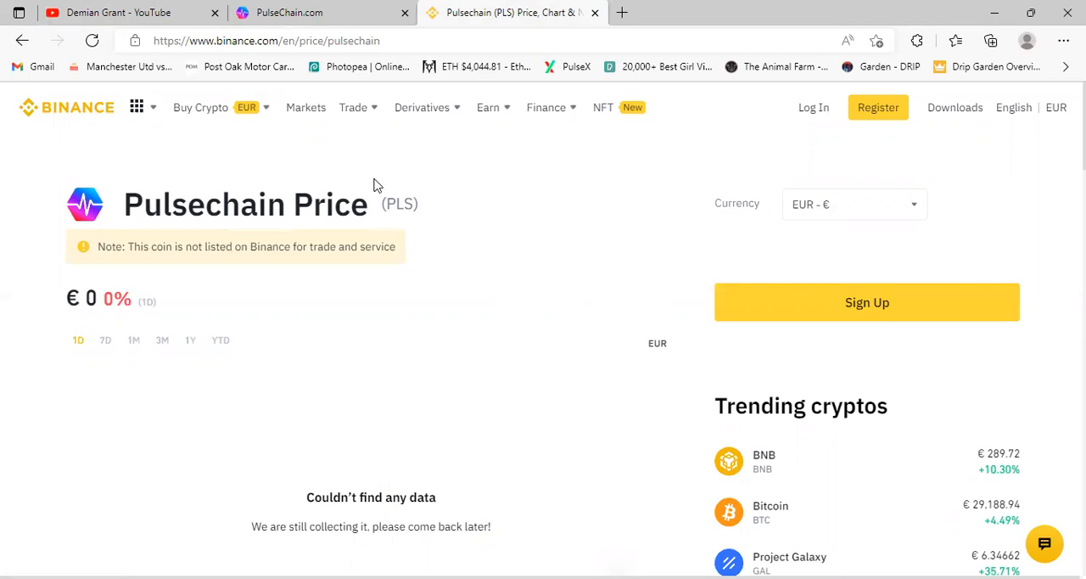
scroll(down, 3)
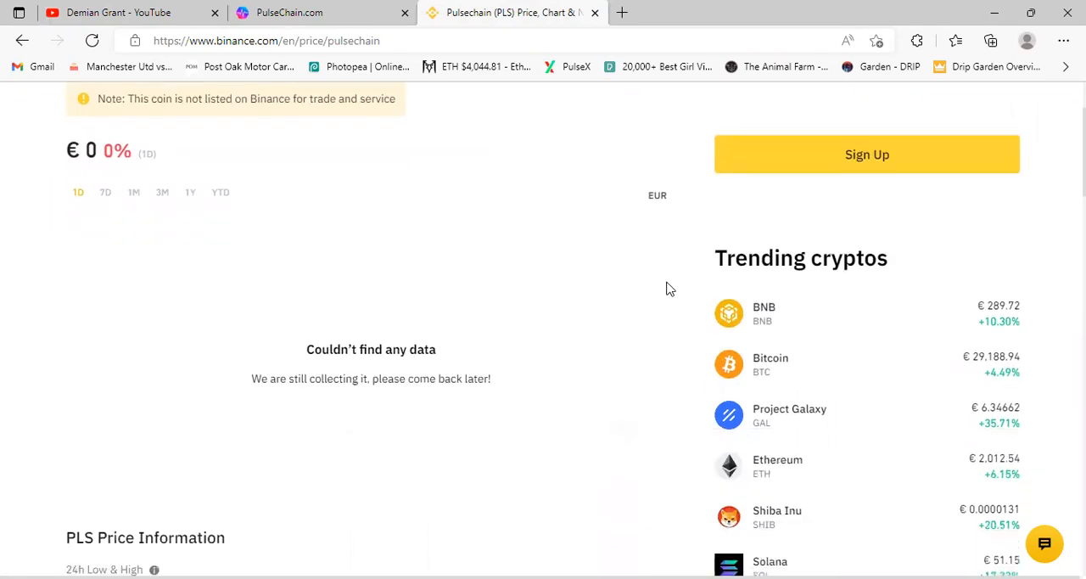
scroll(down, 3)
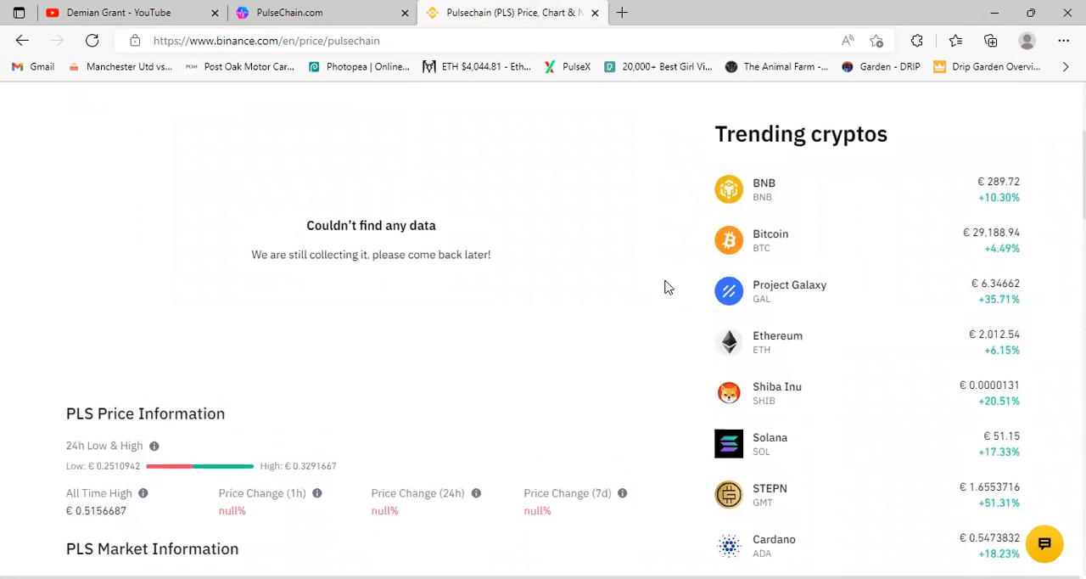
scroll(down, 3)
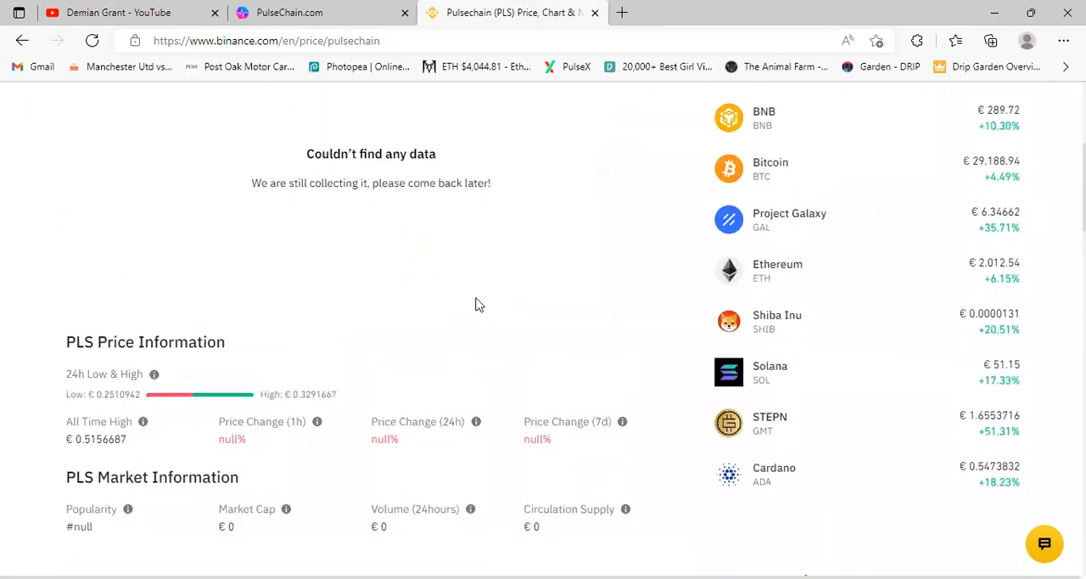
scroll(up, 3)
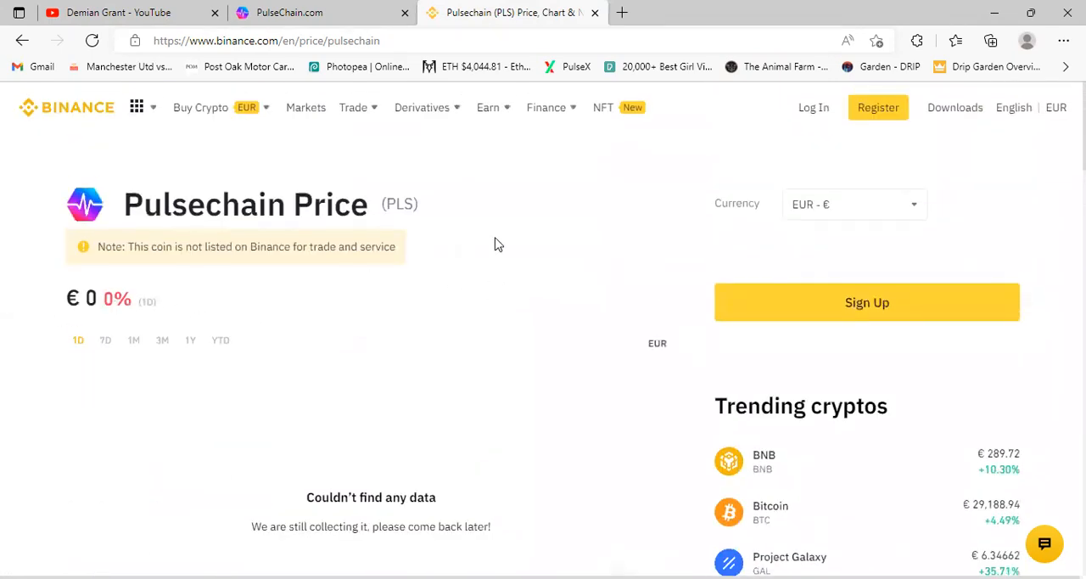
mouse_move(626, 199)
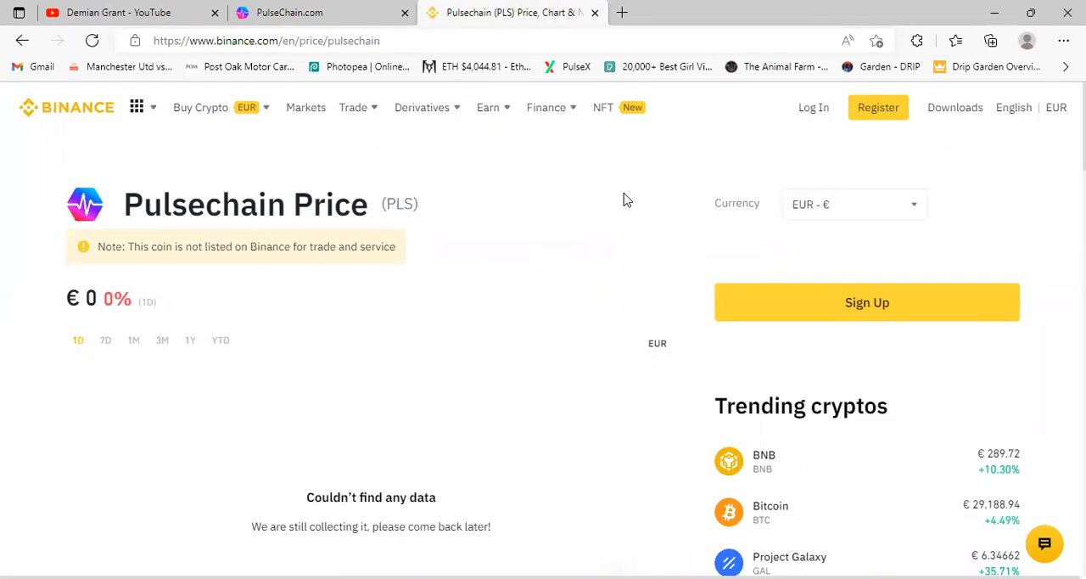
mouse_move(591, 208)
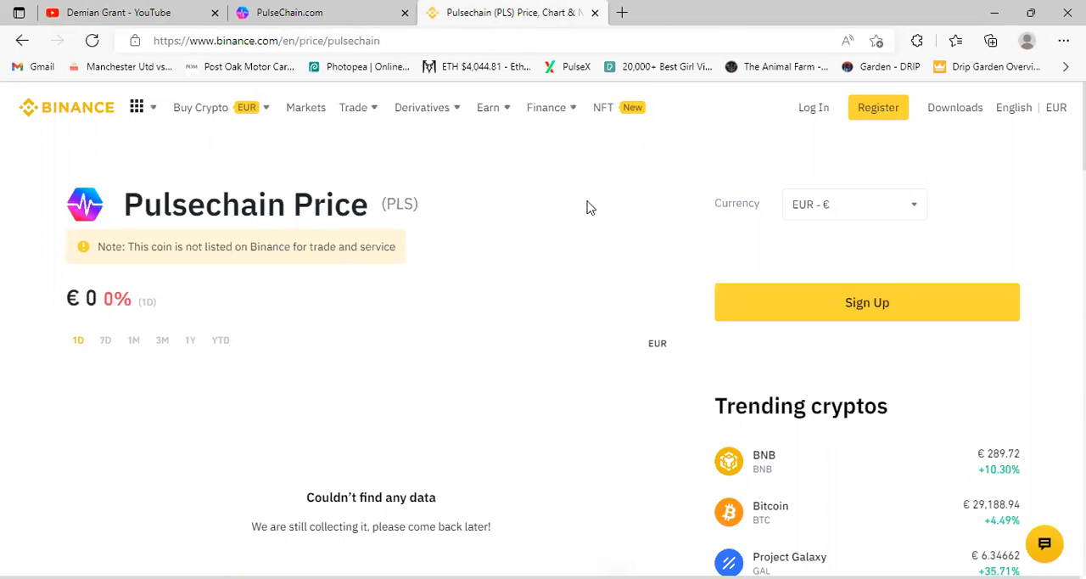